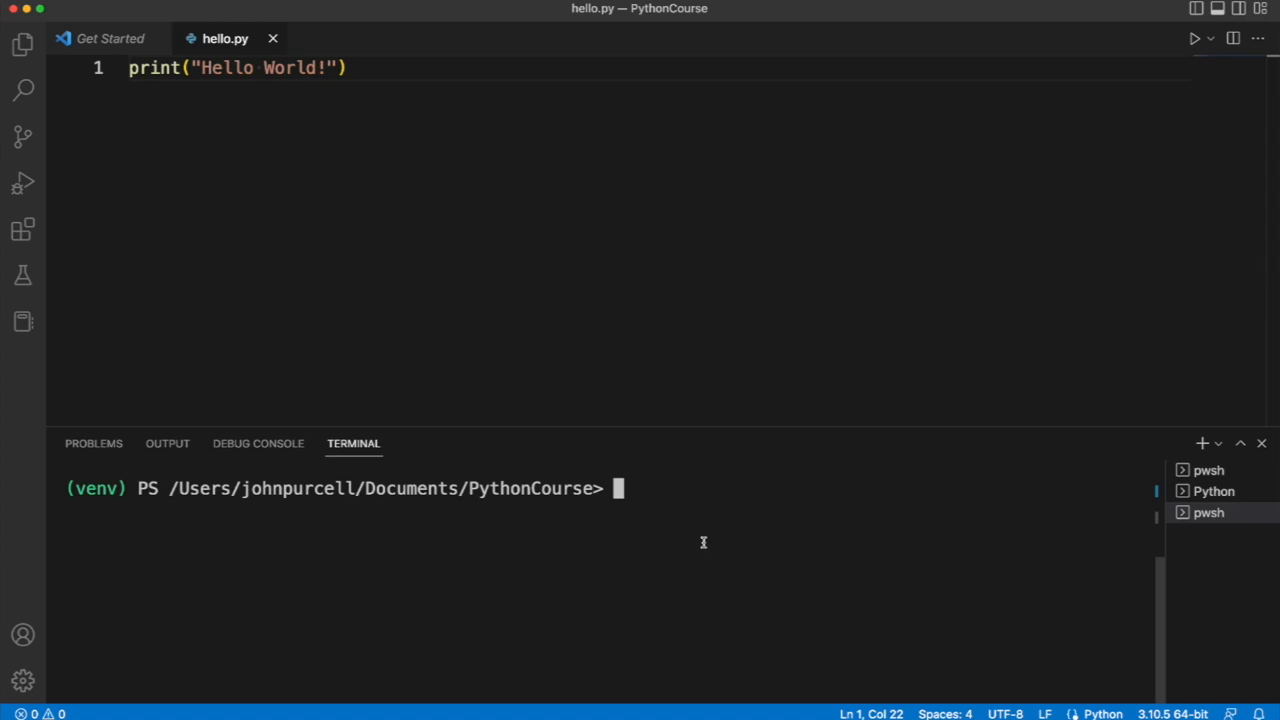
mouse_move(399, 158)
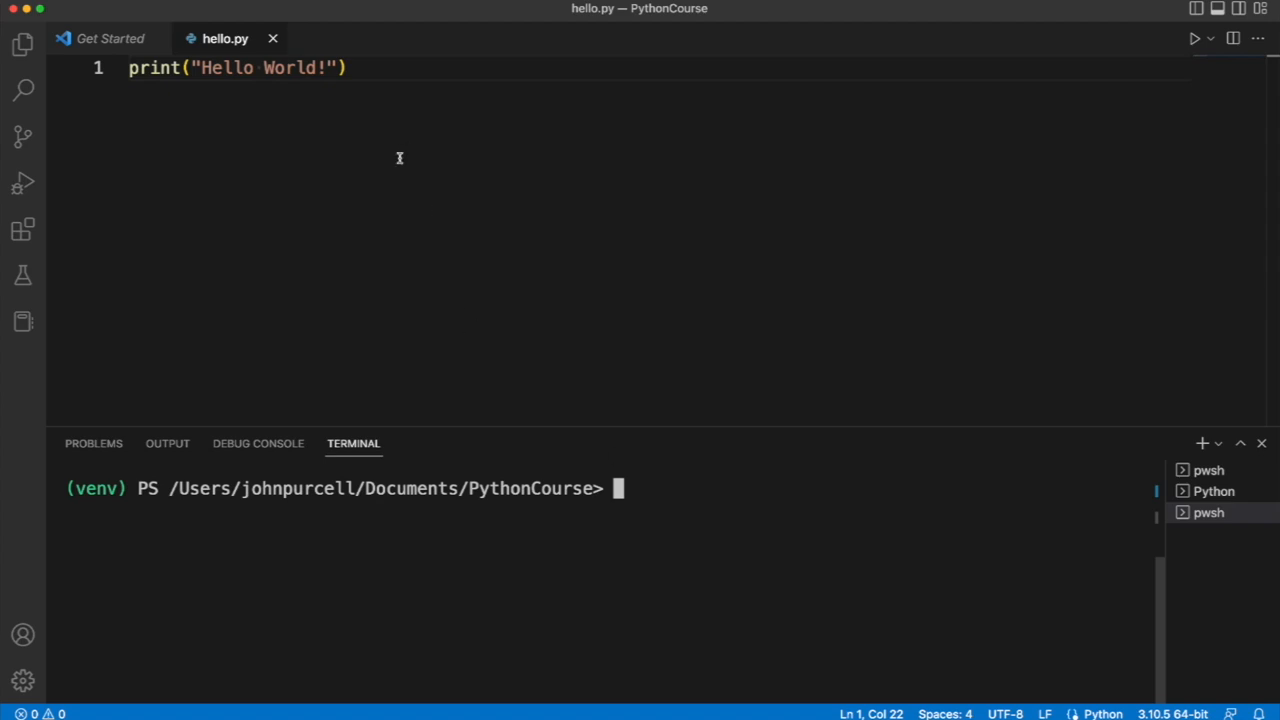
mouse_move(646, 513)
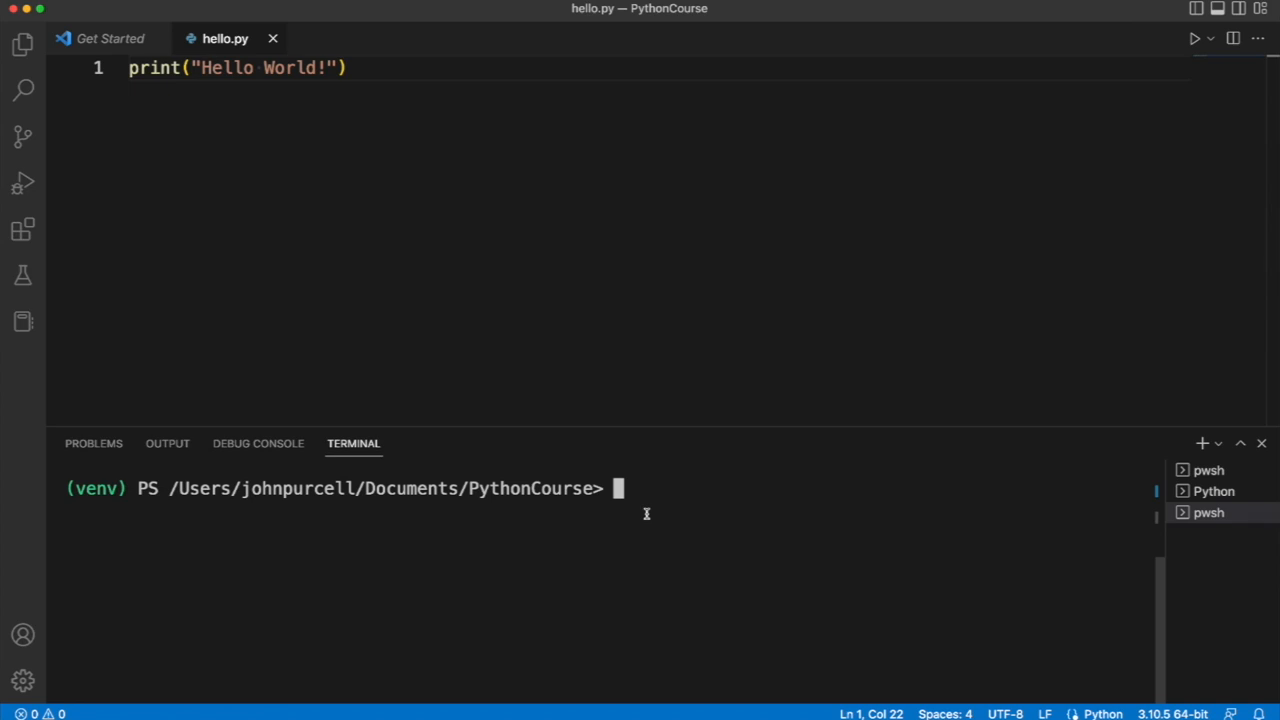
mouse_move(571, 417)
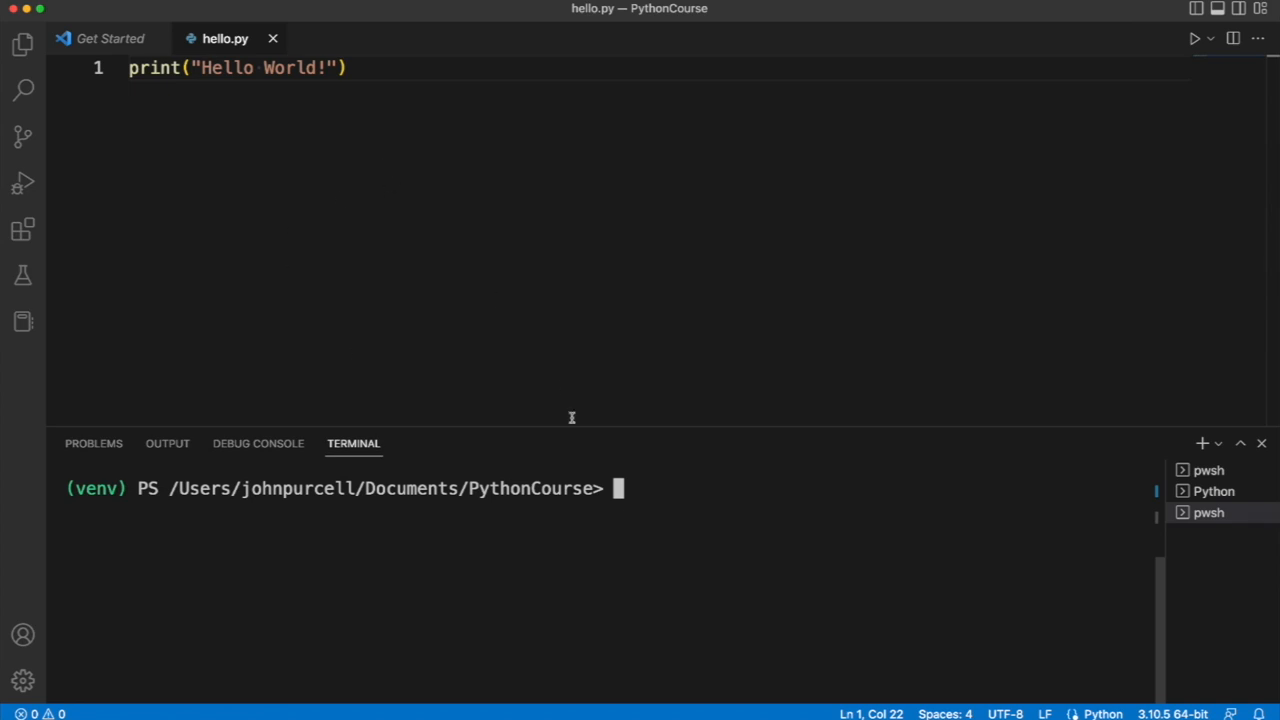
mouse_move(640, 498)
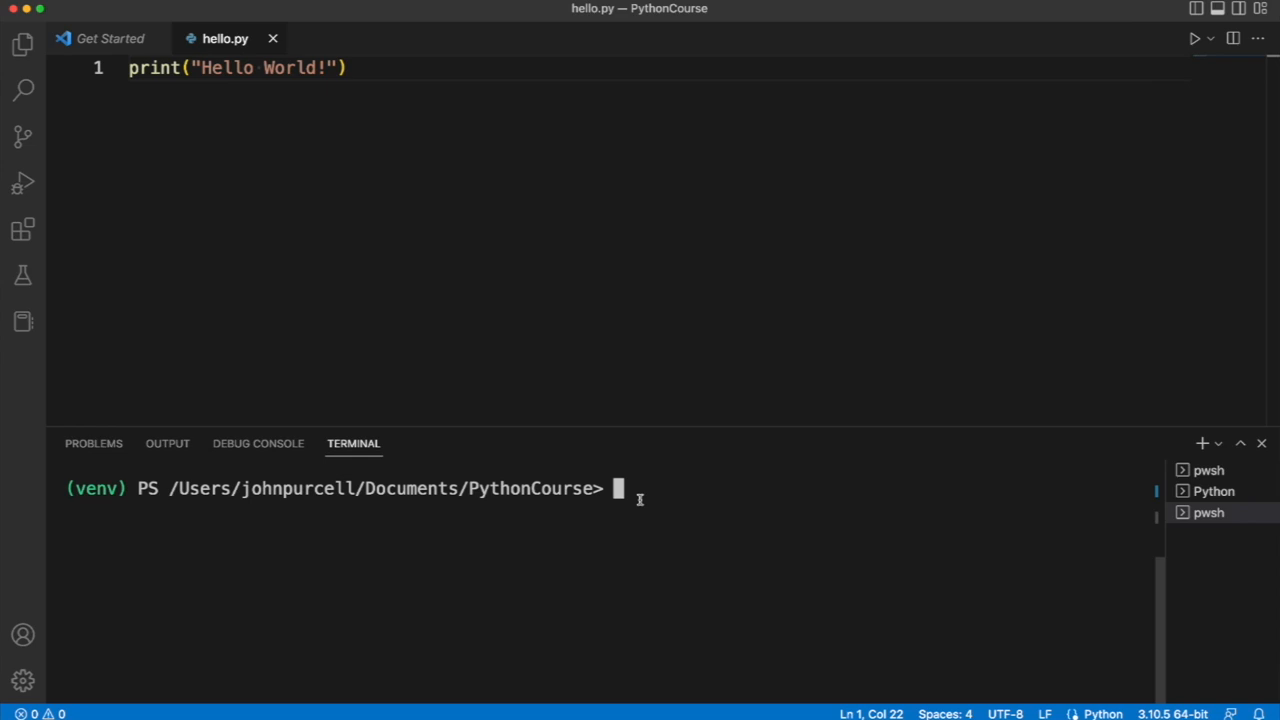
mouse_move(415, 468)
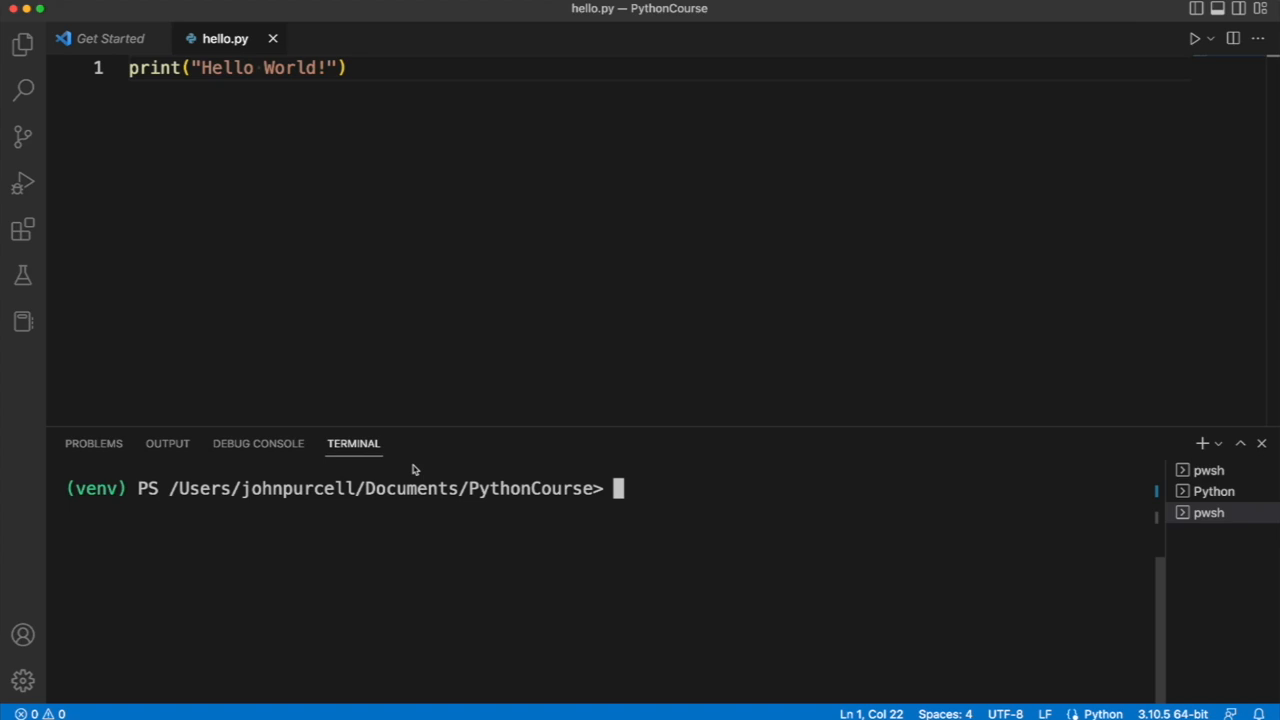
mouse_move(409, 543)
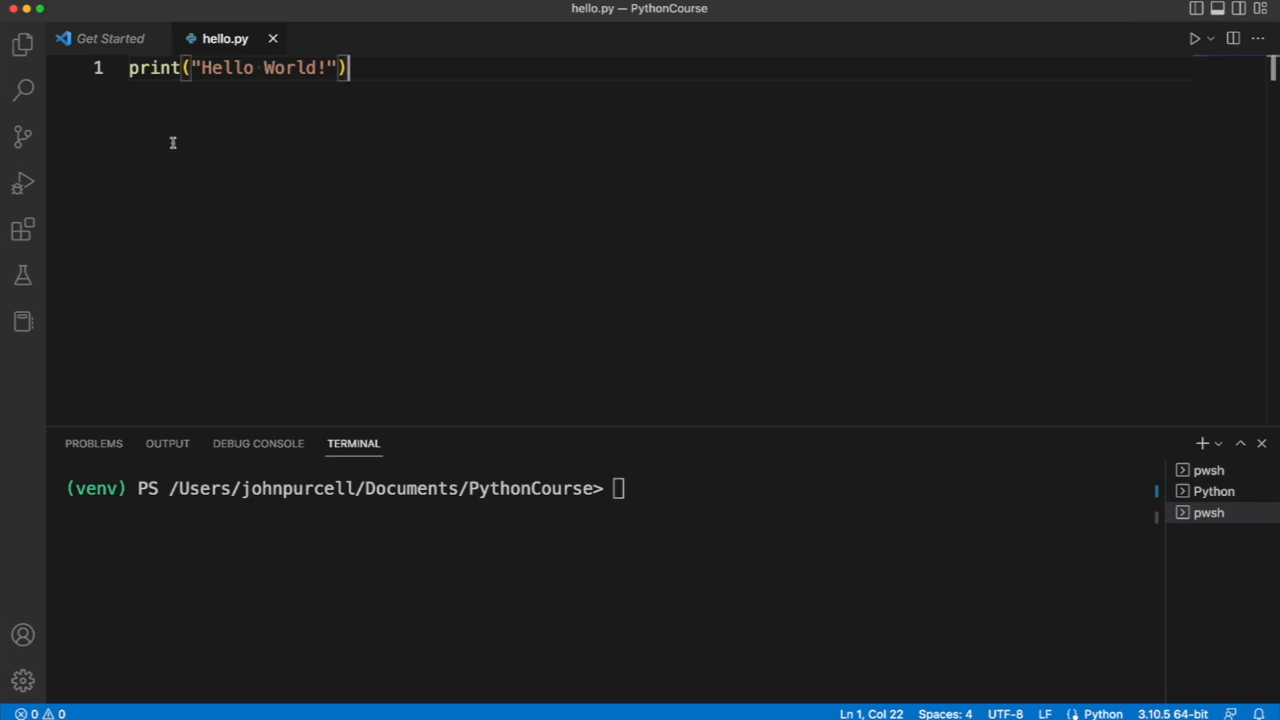
mouse_move(165, 102)
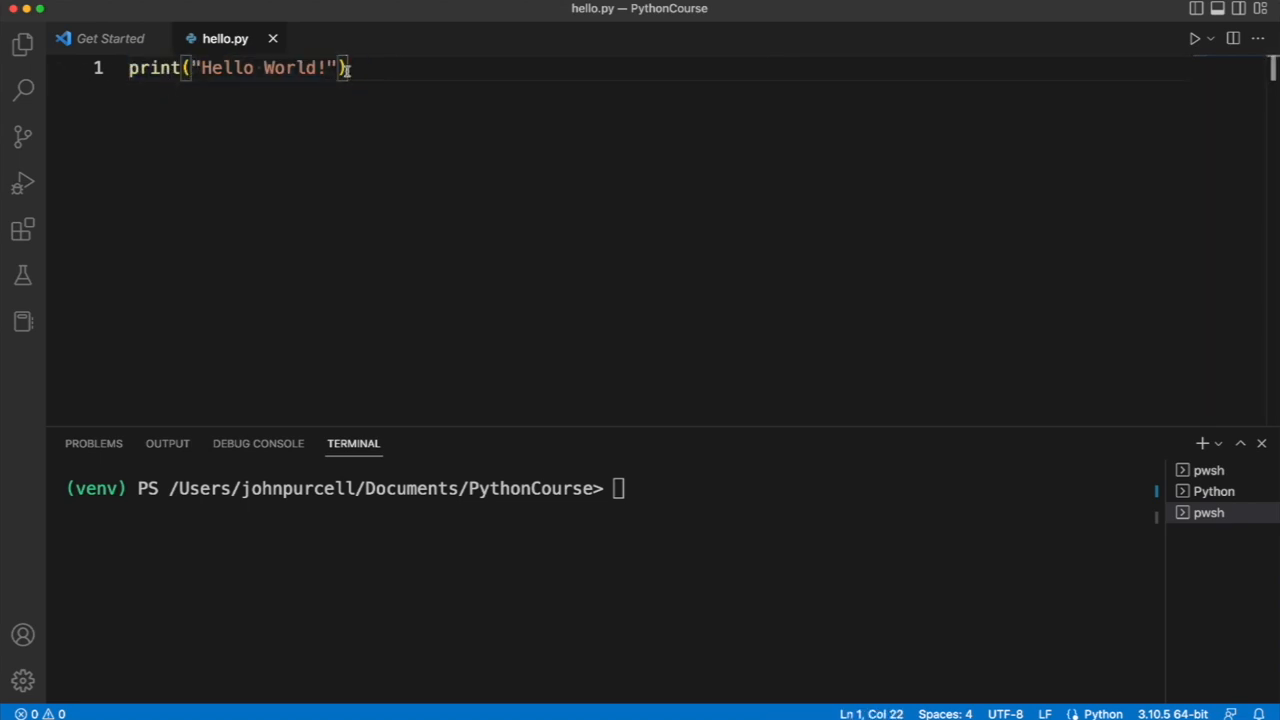
mouse_move(353, 175)
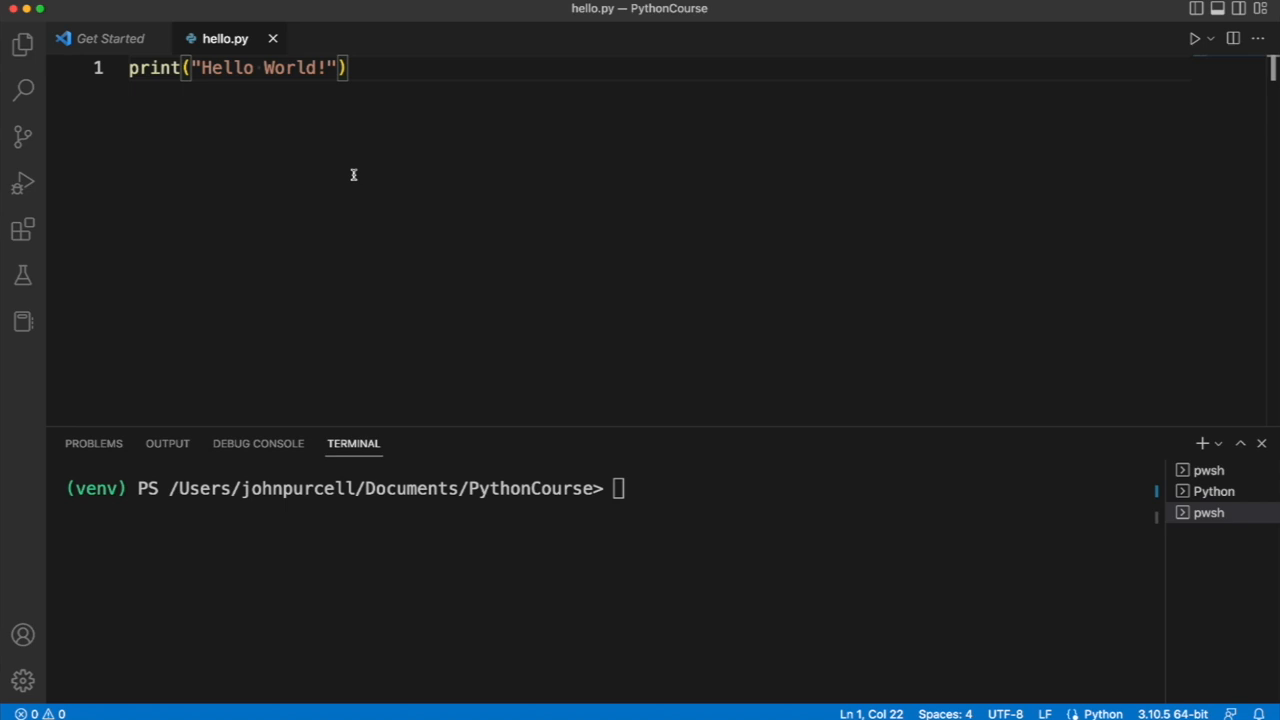
mouse_move(343, 186)
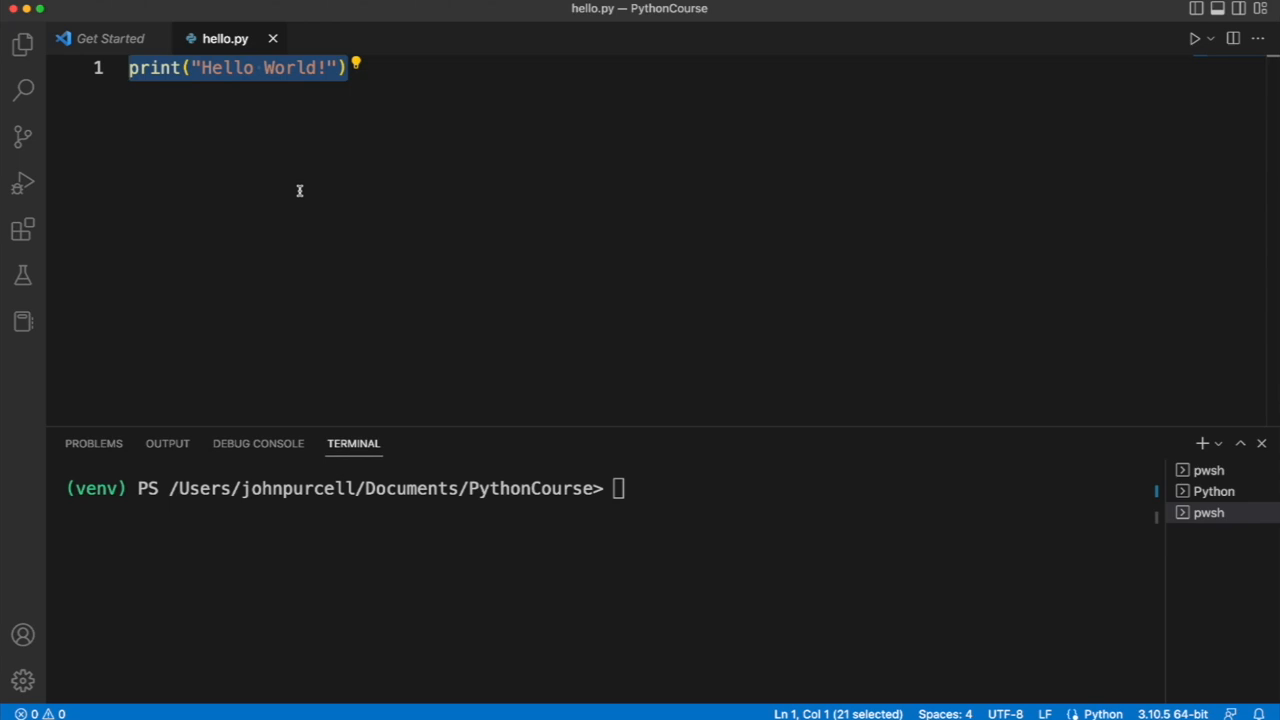
mouse_move(178, 83)
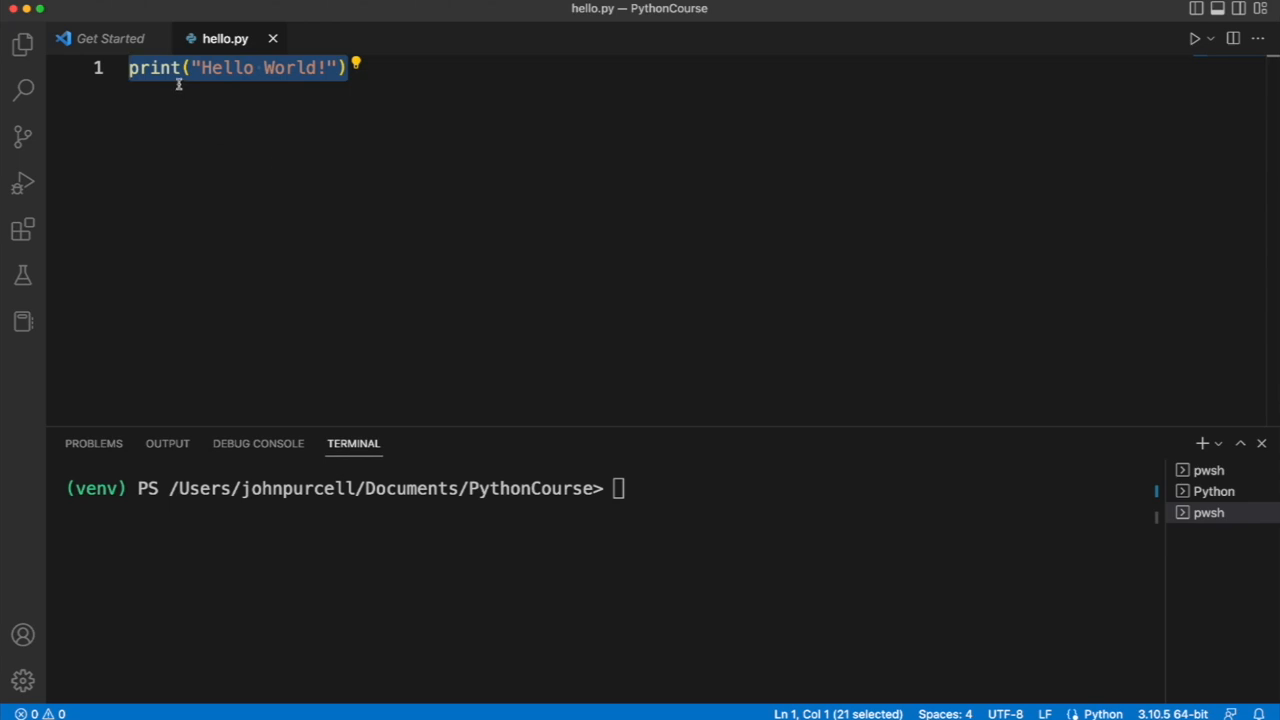
mouse_move(294, 330)
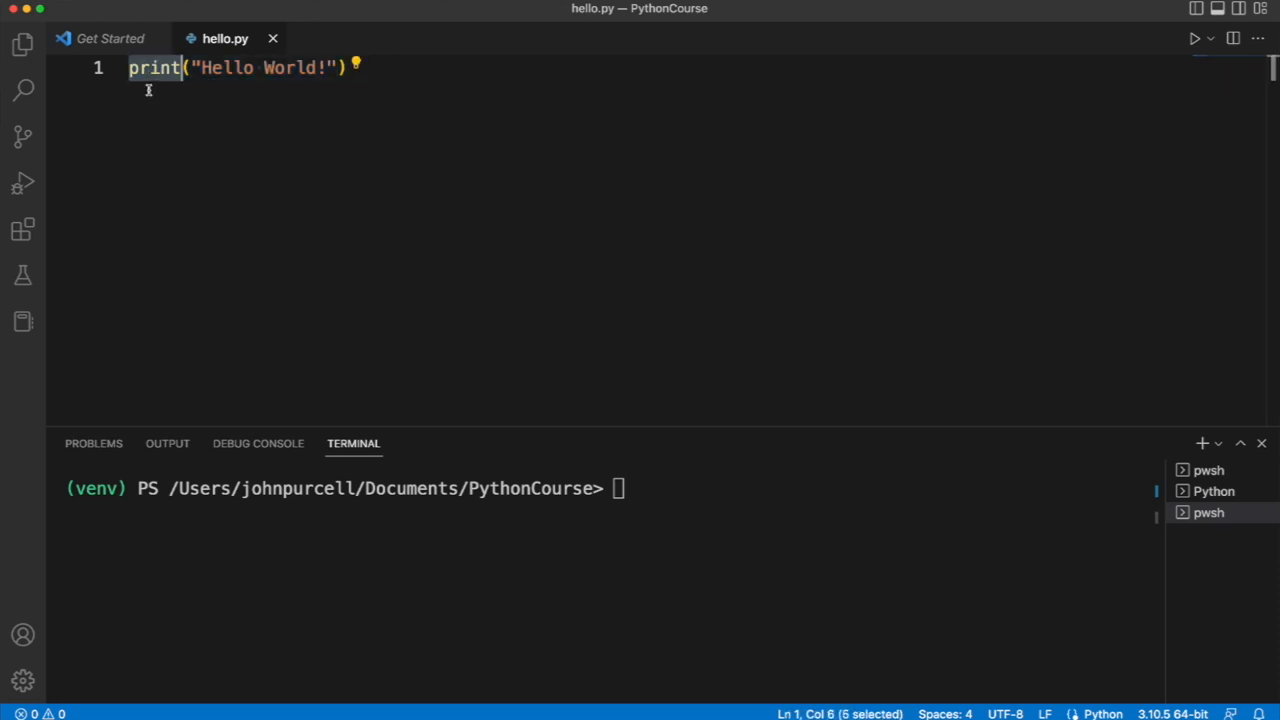
mouse_move(266, 181)
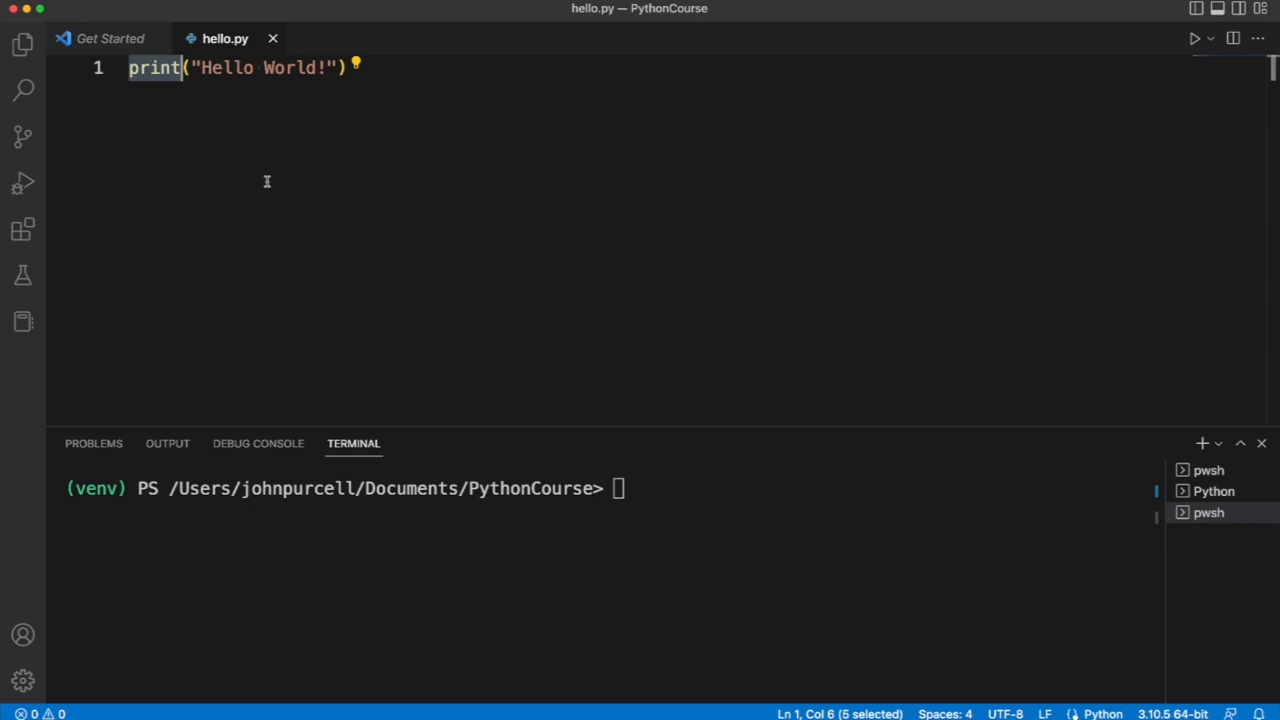
mouse_move(156, 88)
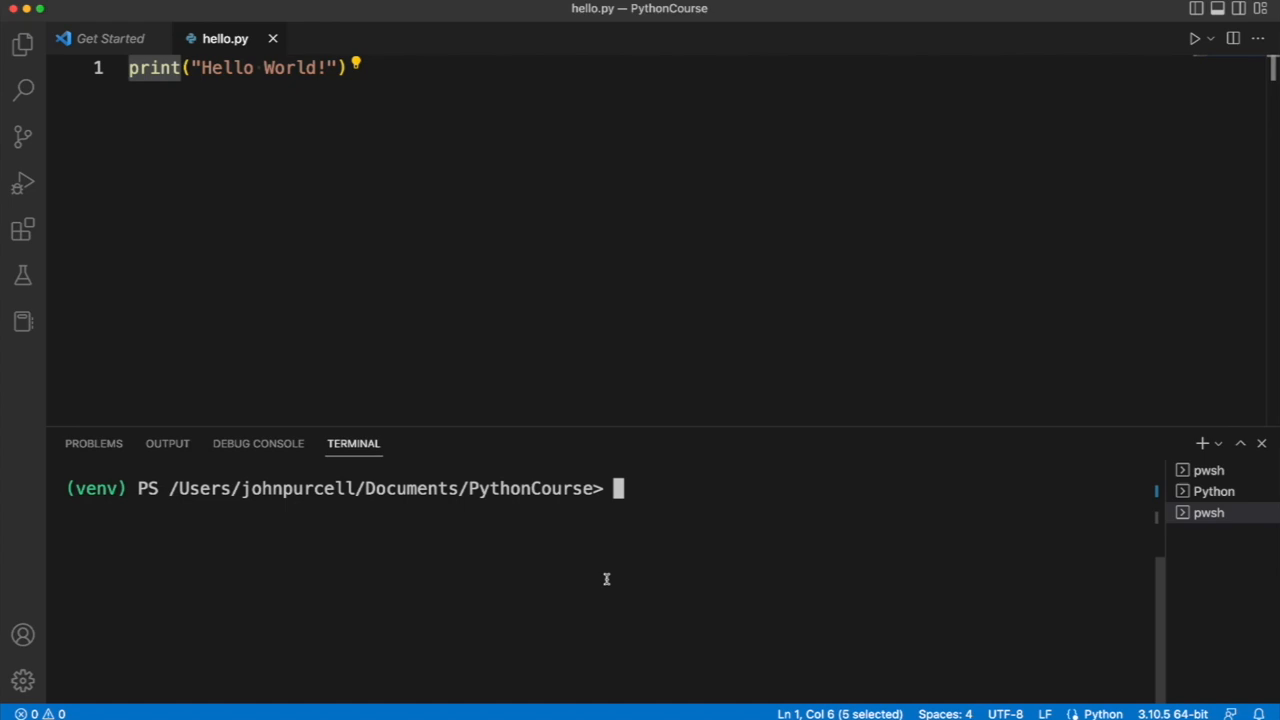
mouse_move(196, 67)
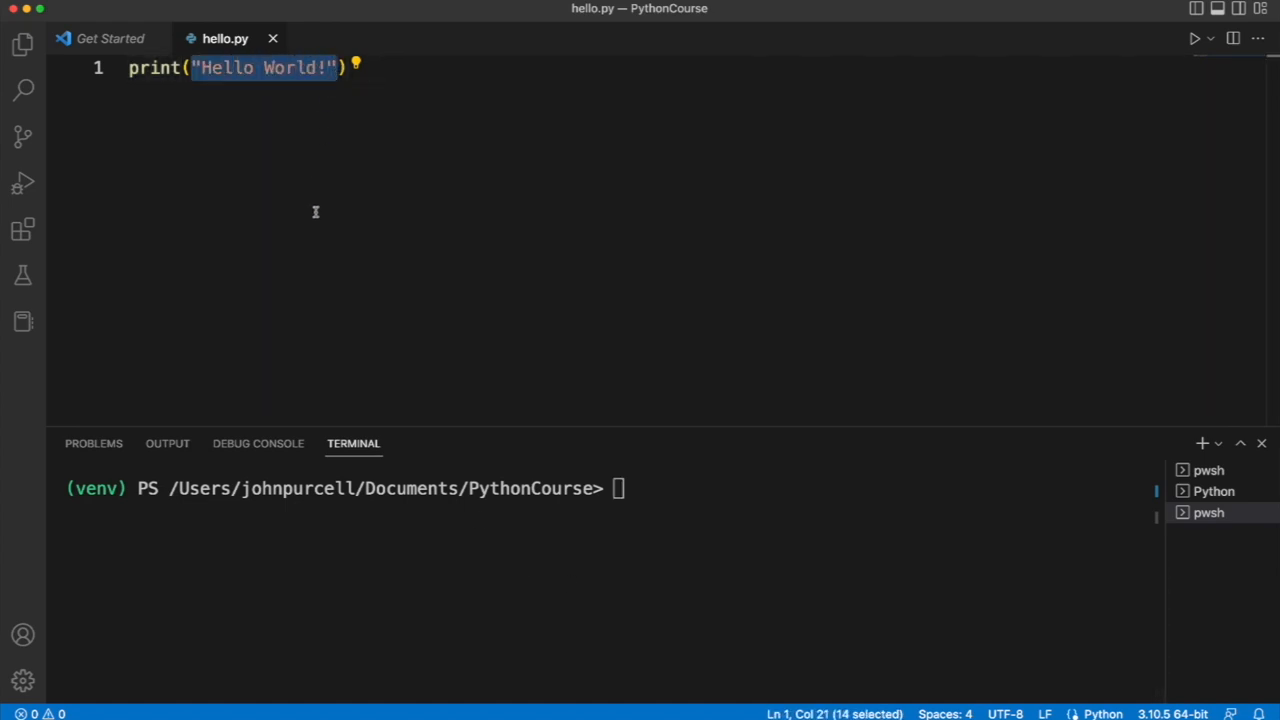
mouse_move(320, 236)
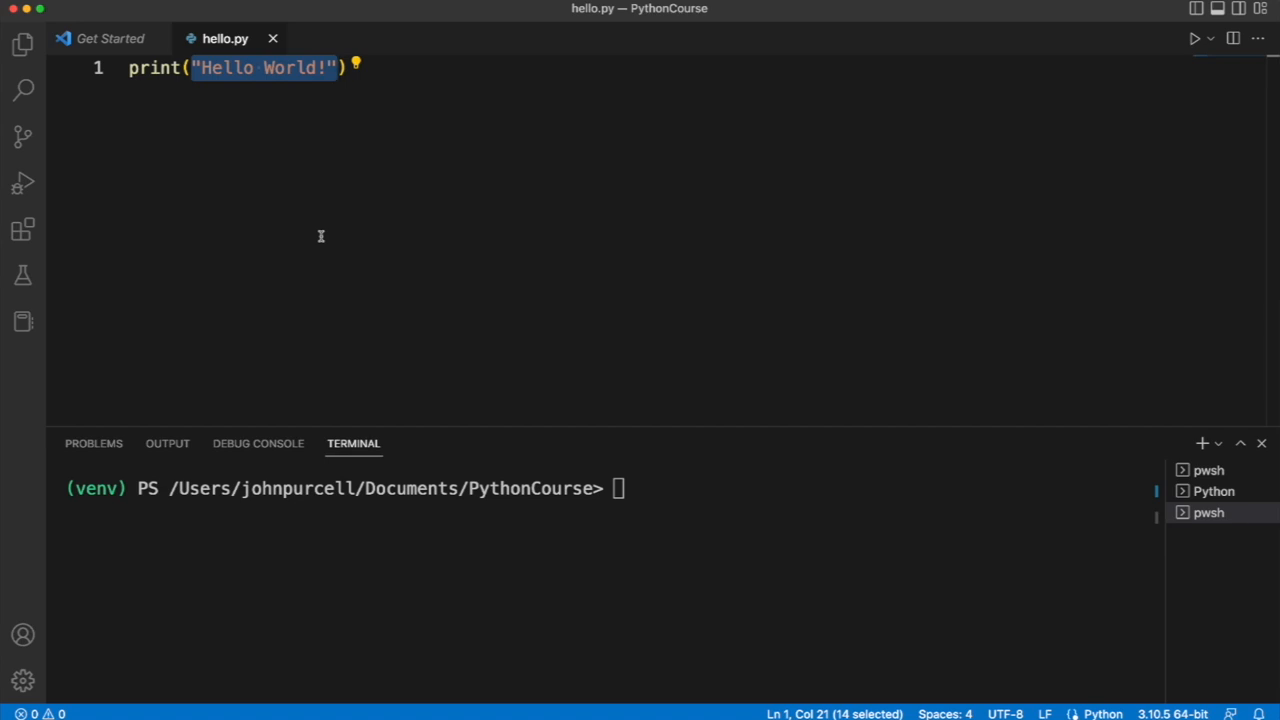
mouse_move(320, 249)
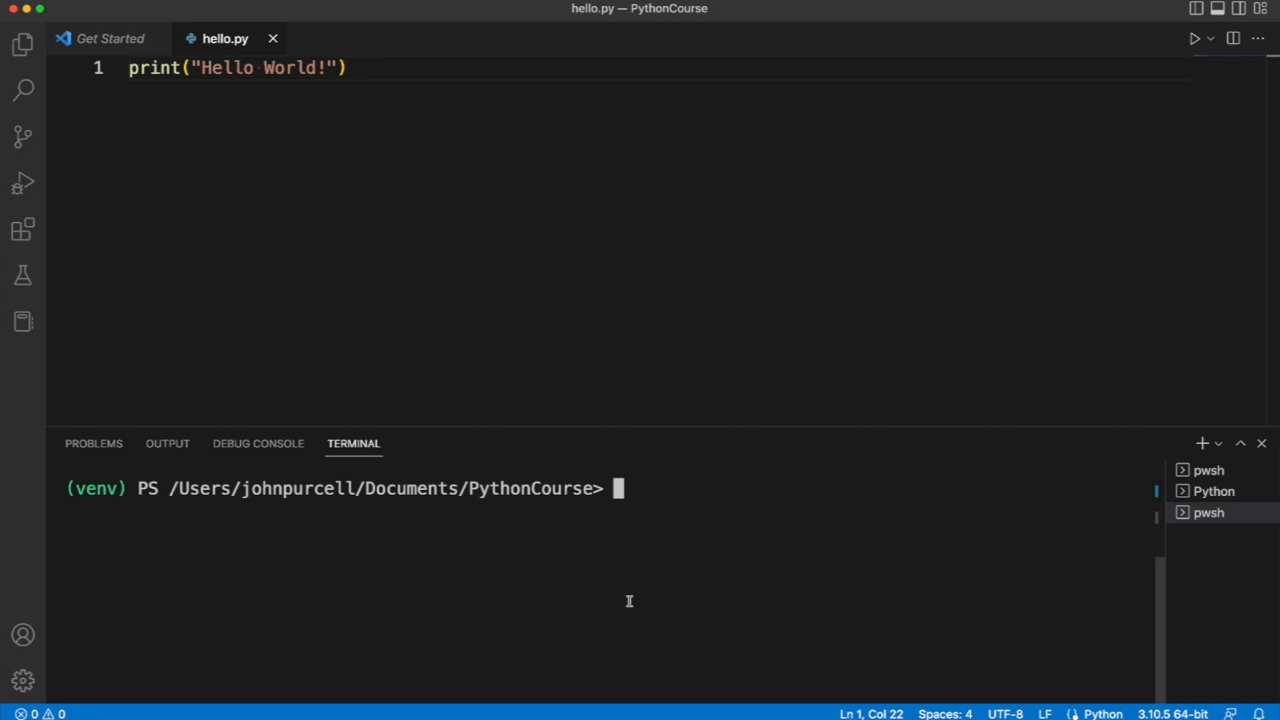
mouse_move(629, 601)
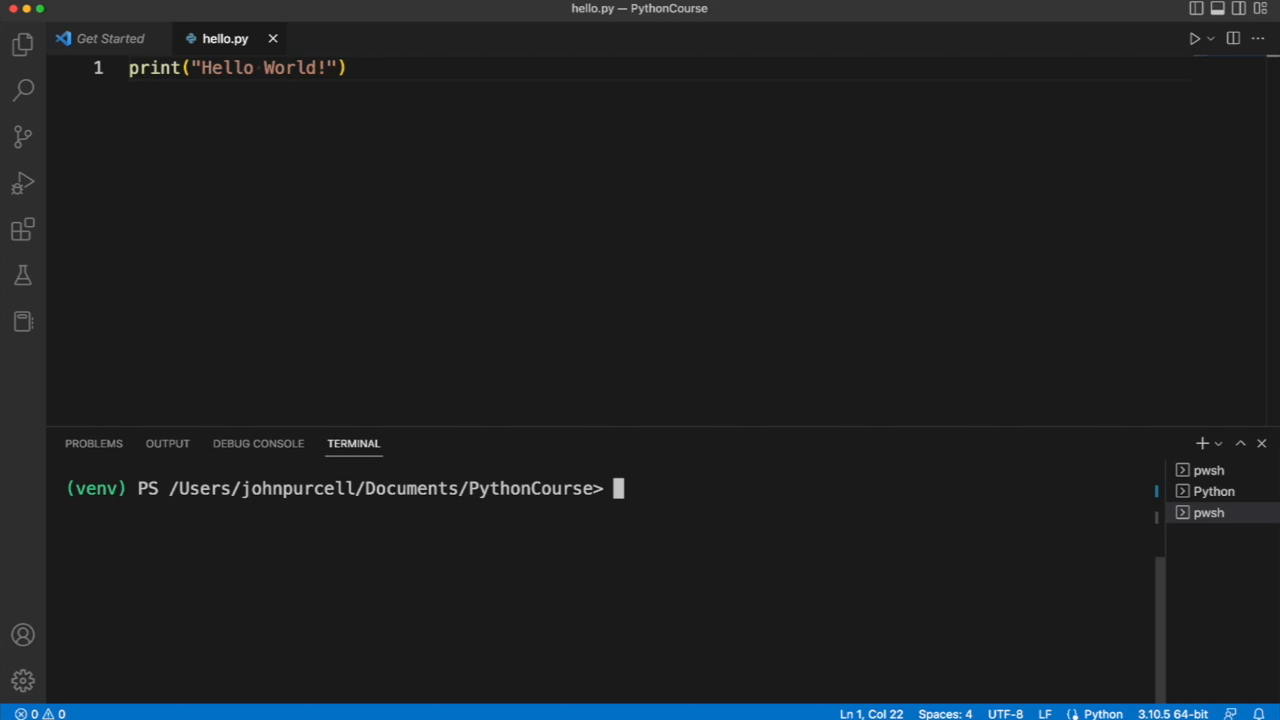
Run 'which python' to get the venv interpreter path, then place the cursor atop hello.py.
text(which python)
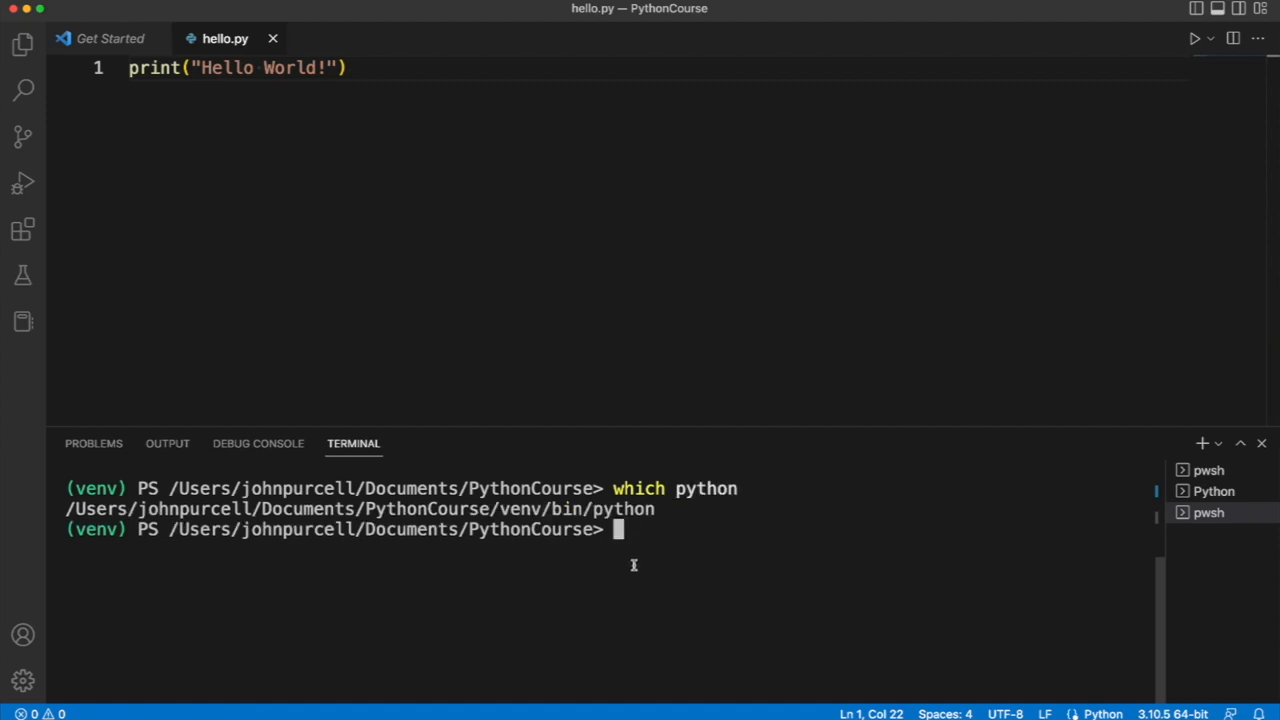
mouse_move(642, 556)
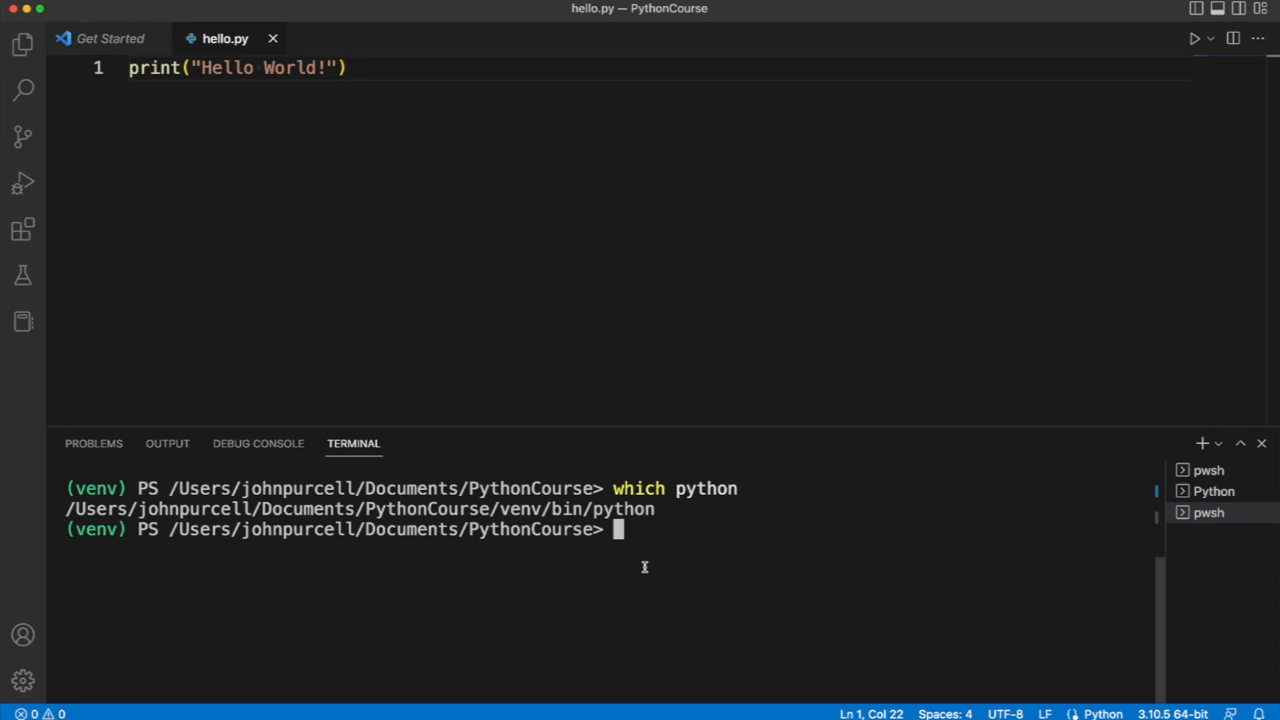
mouse_move(633, 510)
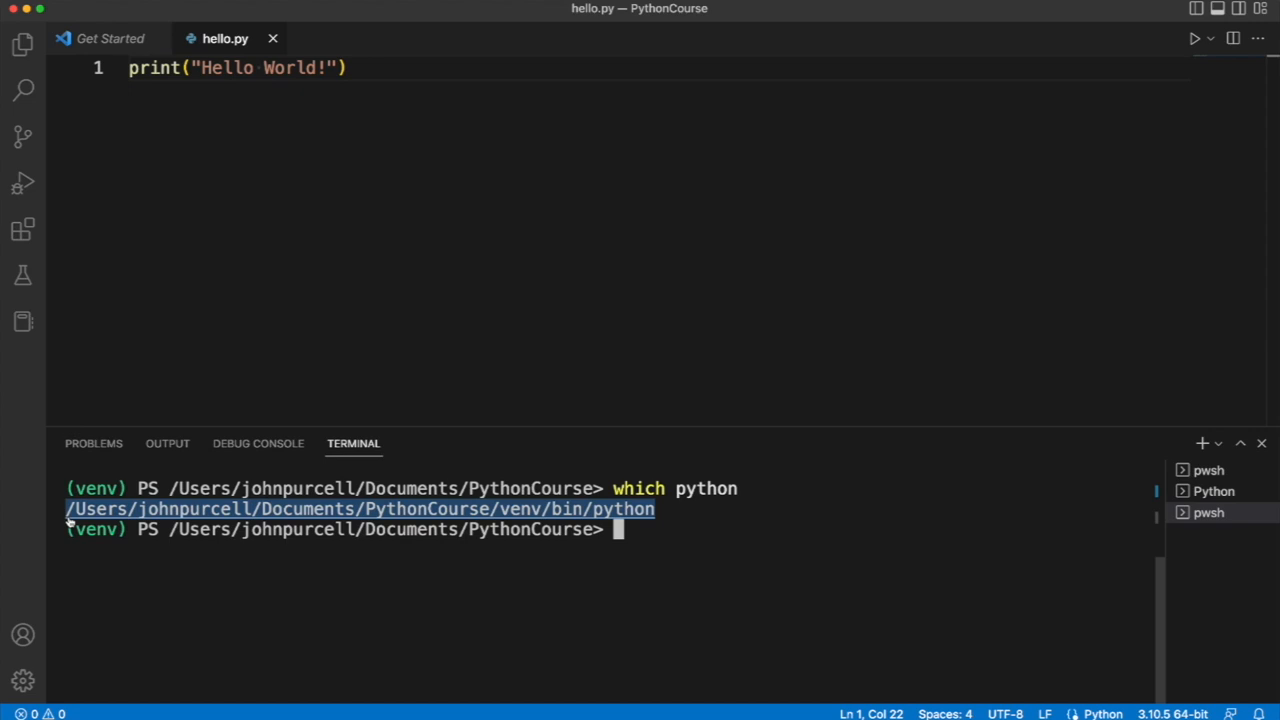
click(260, 273)
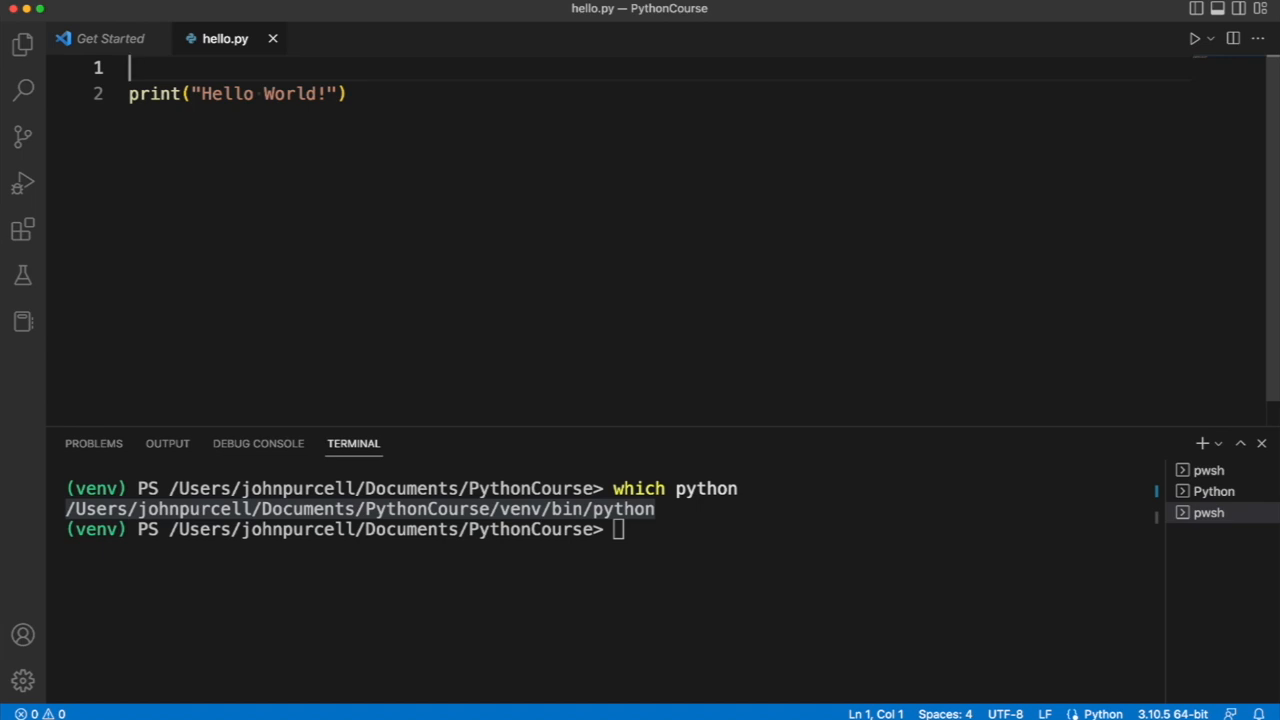
Add '#!/Users/johnpurcell/Documents/PythonCourse/venv/bin/python' as the first line of hello.py.
text(#)
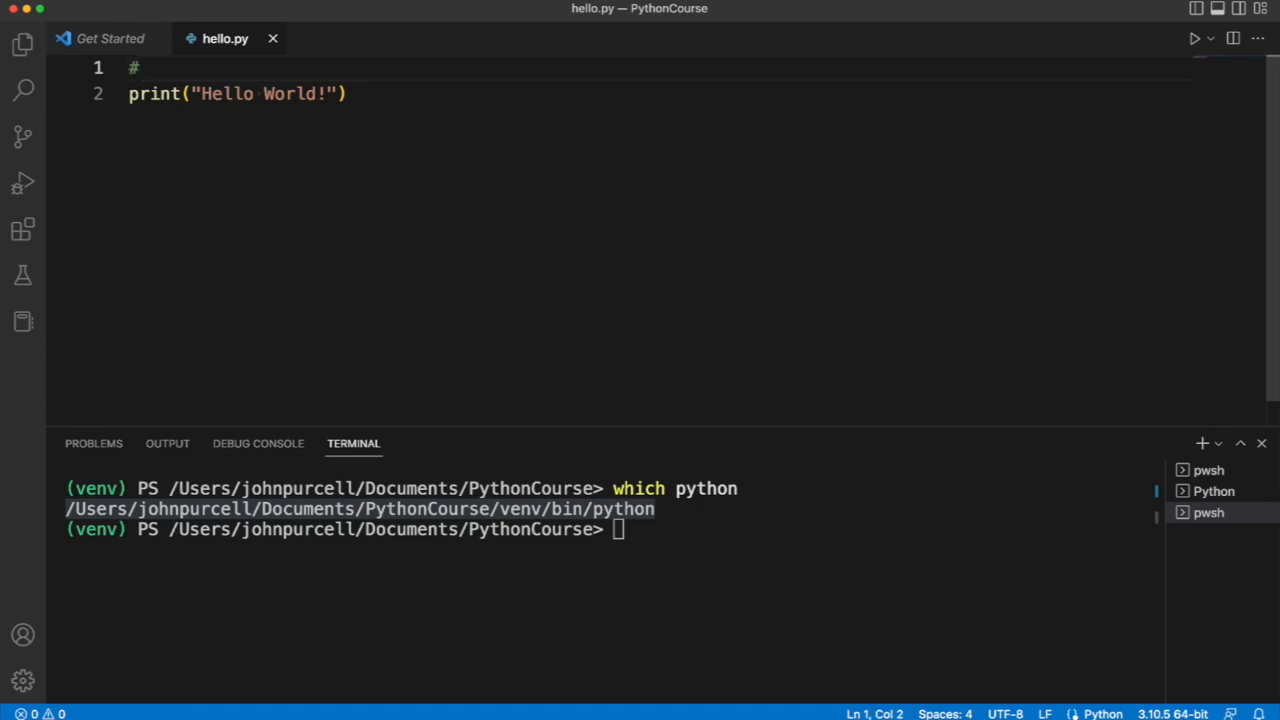
text(!)
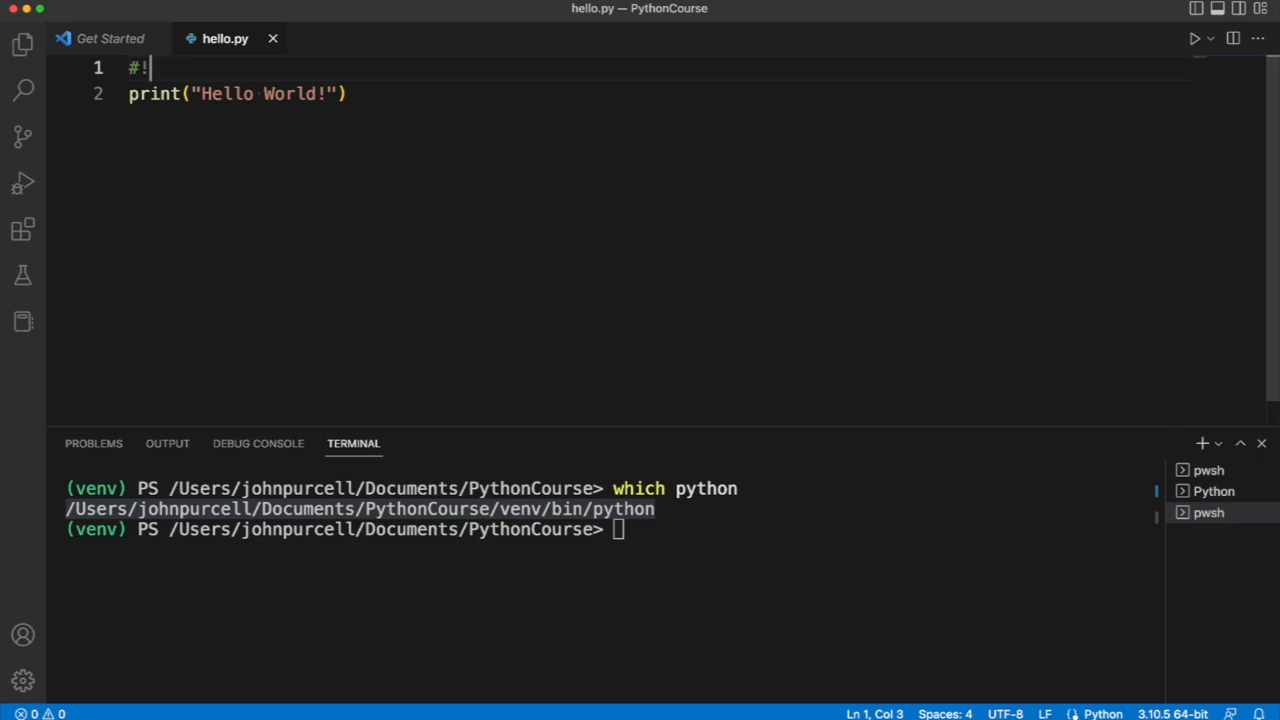
text(/Users/johnpurcell/Documents/PythonCourse/venv/bin/python)
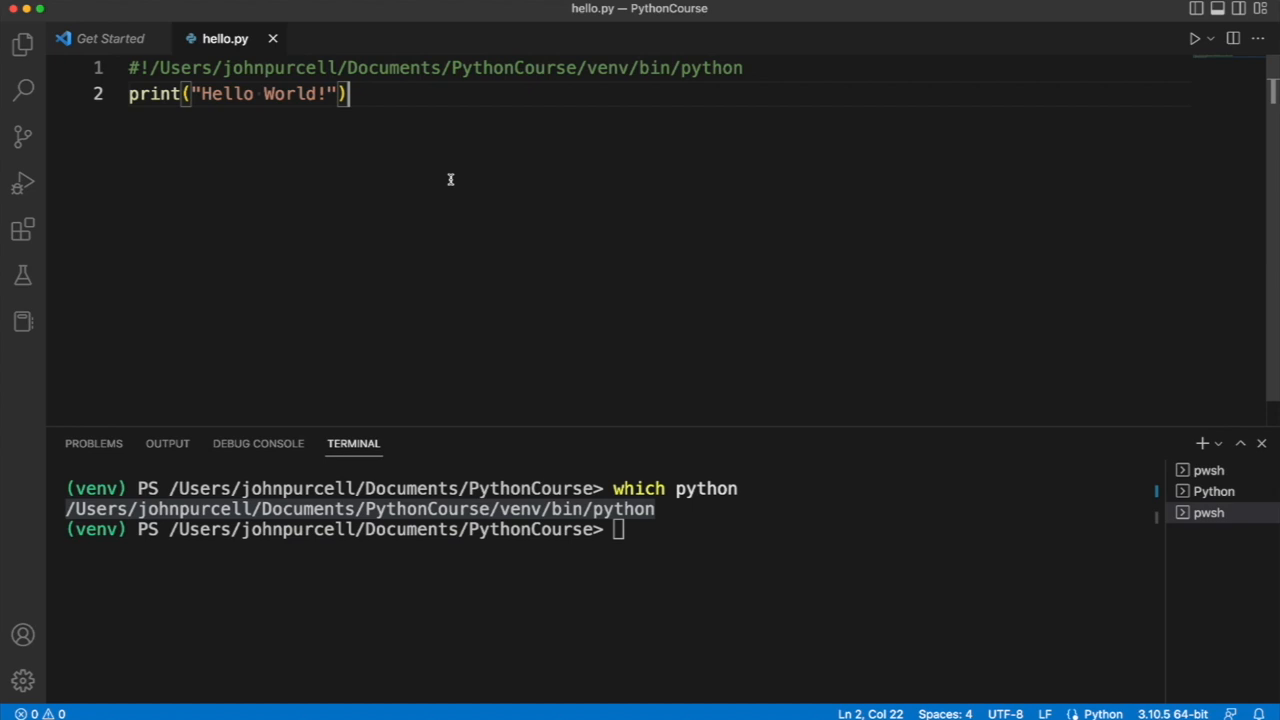
mouse_move(680, 75)
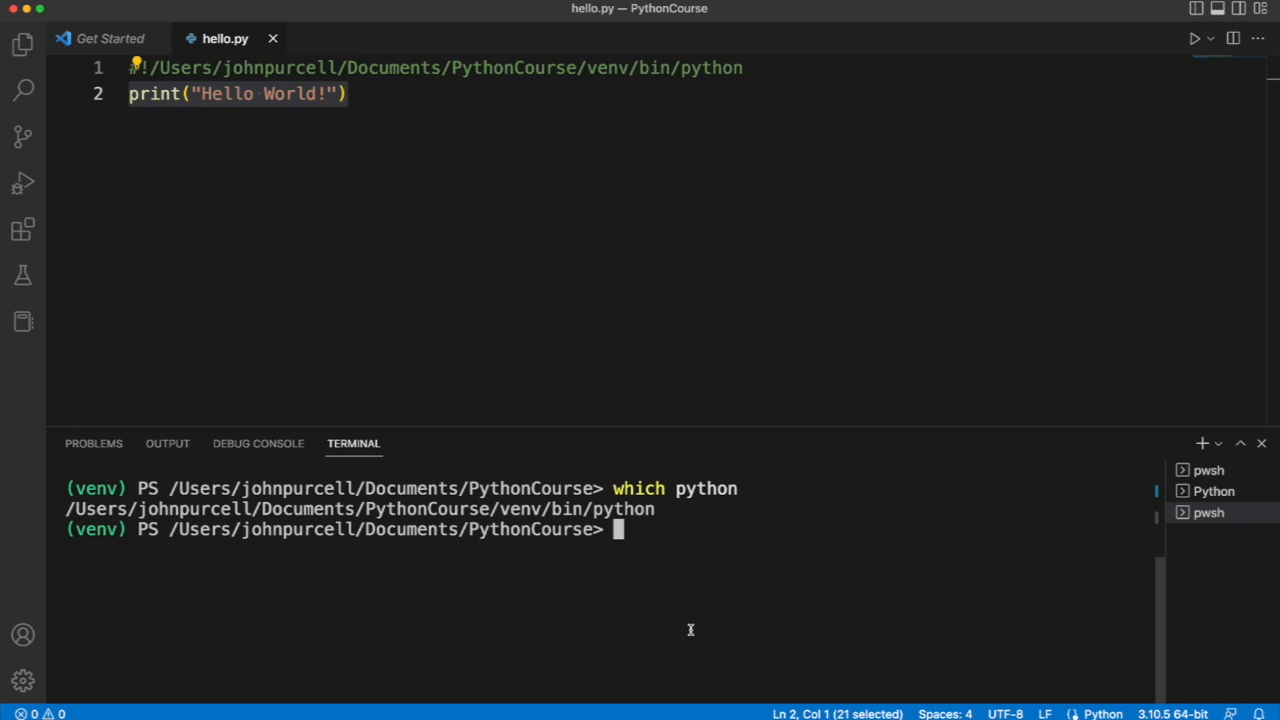
Make hello.py executable with 'chmod u+x ./hello.py' and run it as './hello.py'.
text(c)
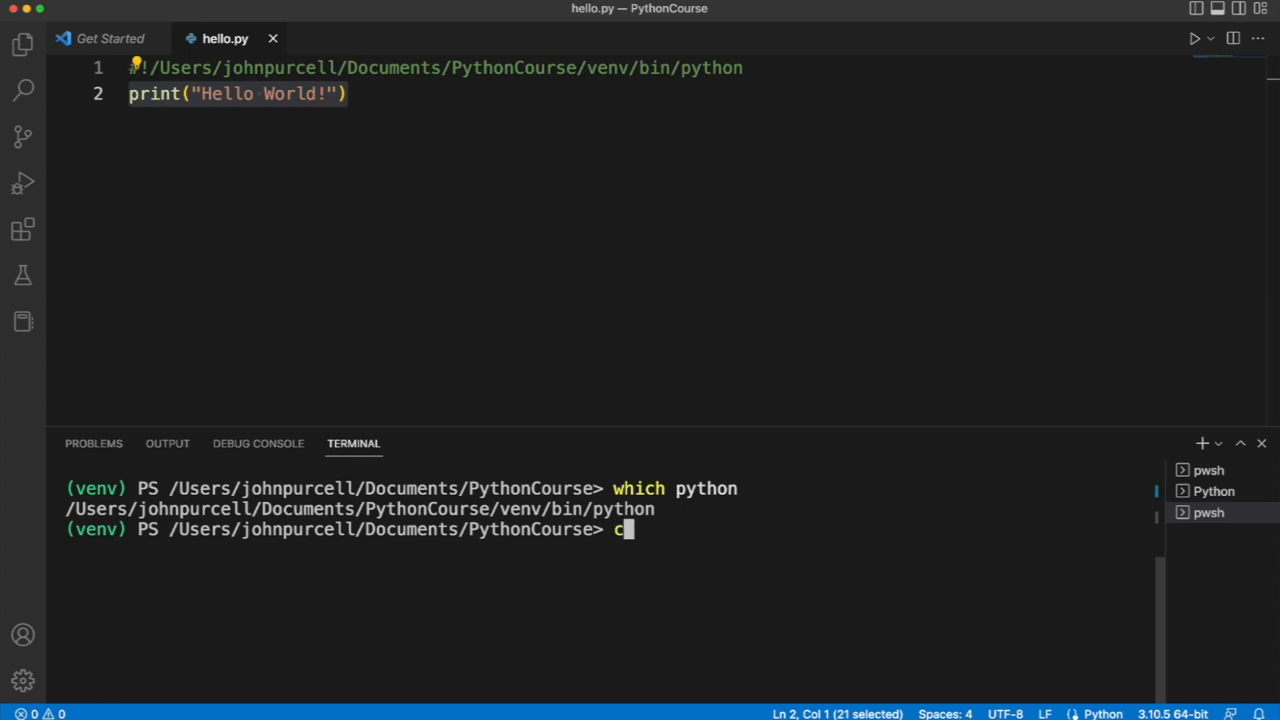
text(hmod)
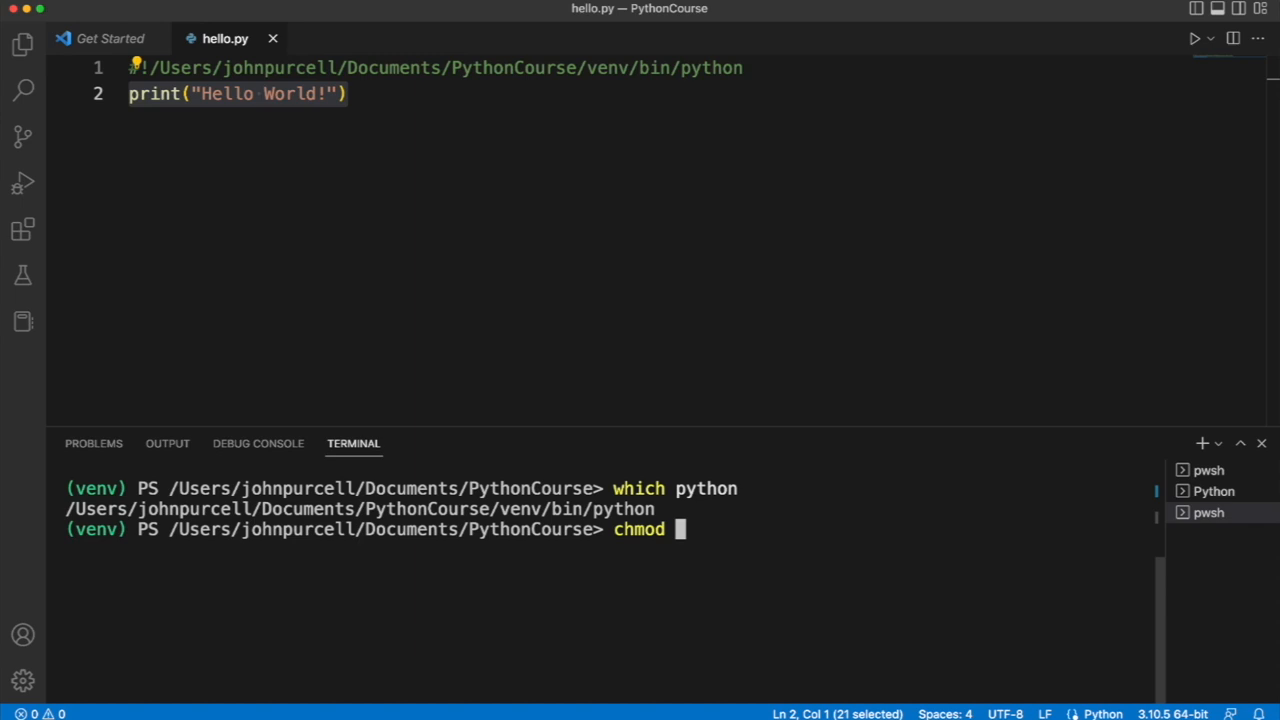
text(u+)
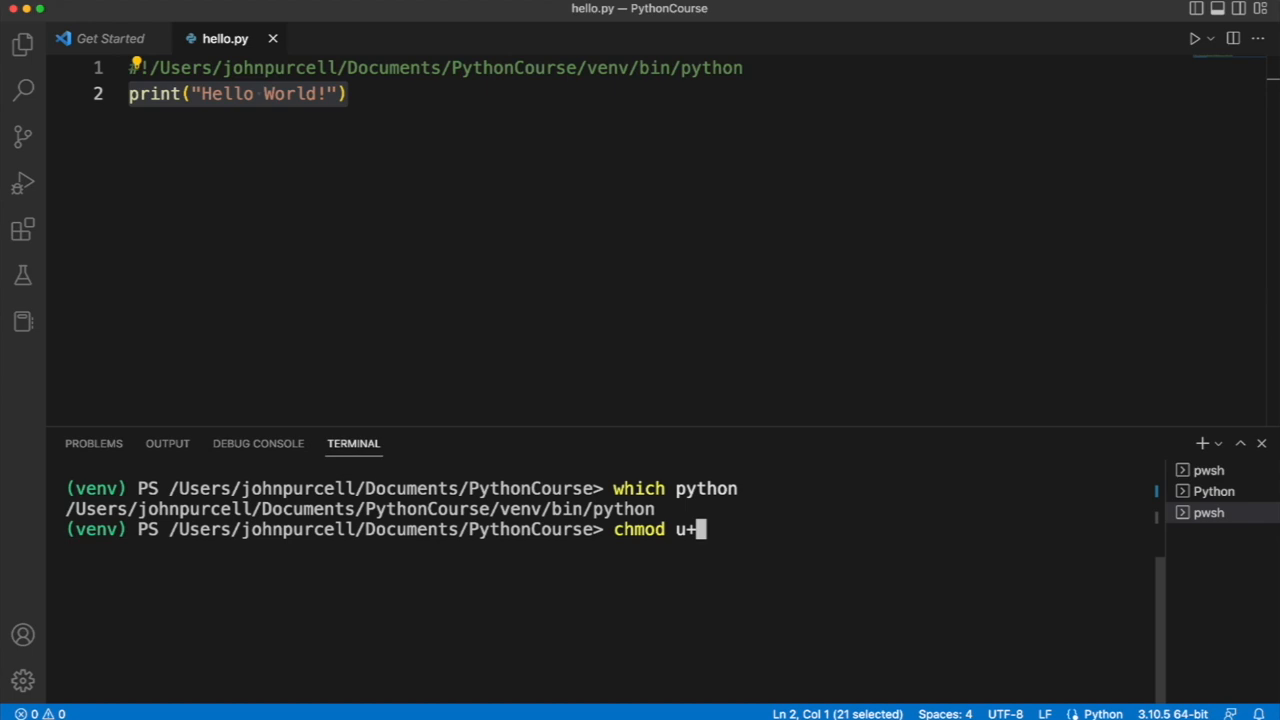
text(x)
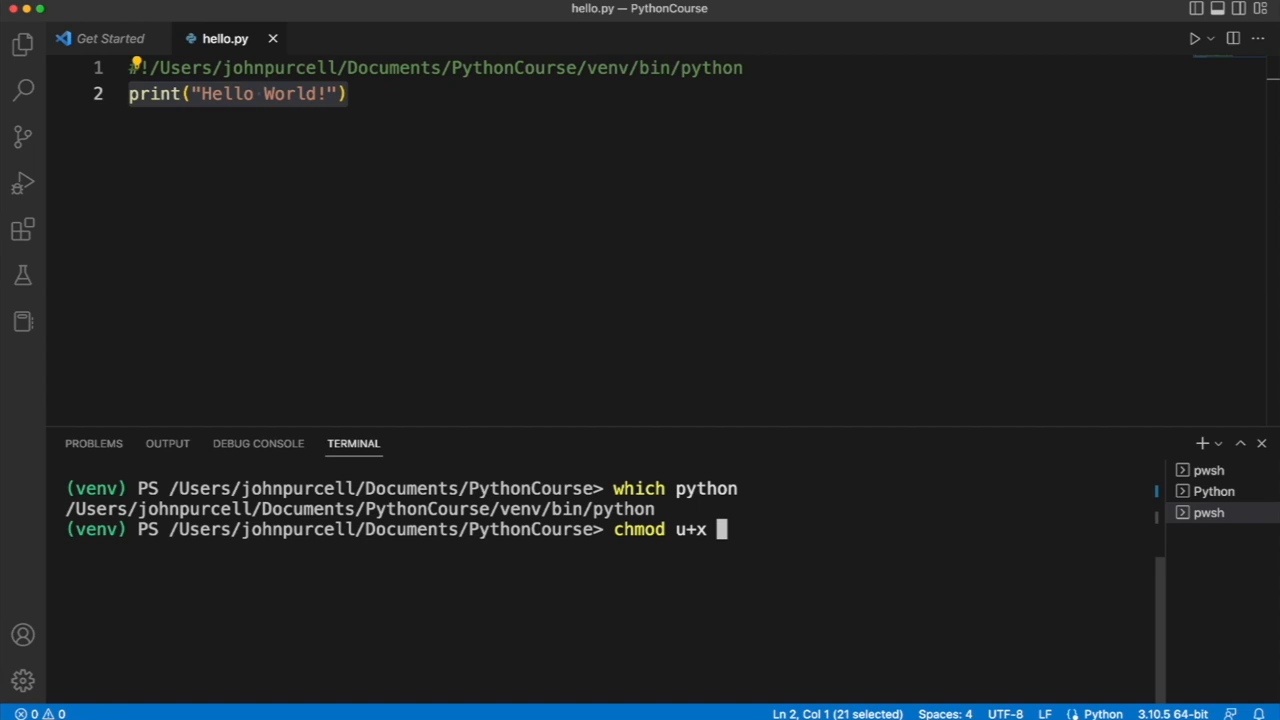
key(Return)
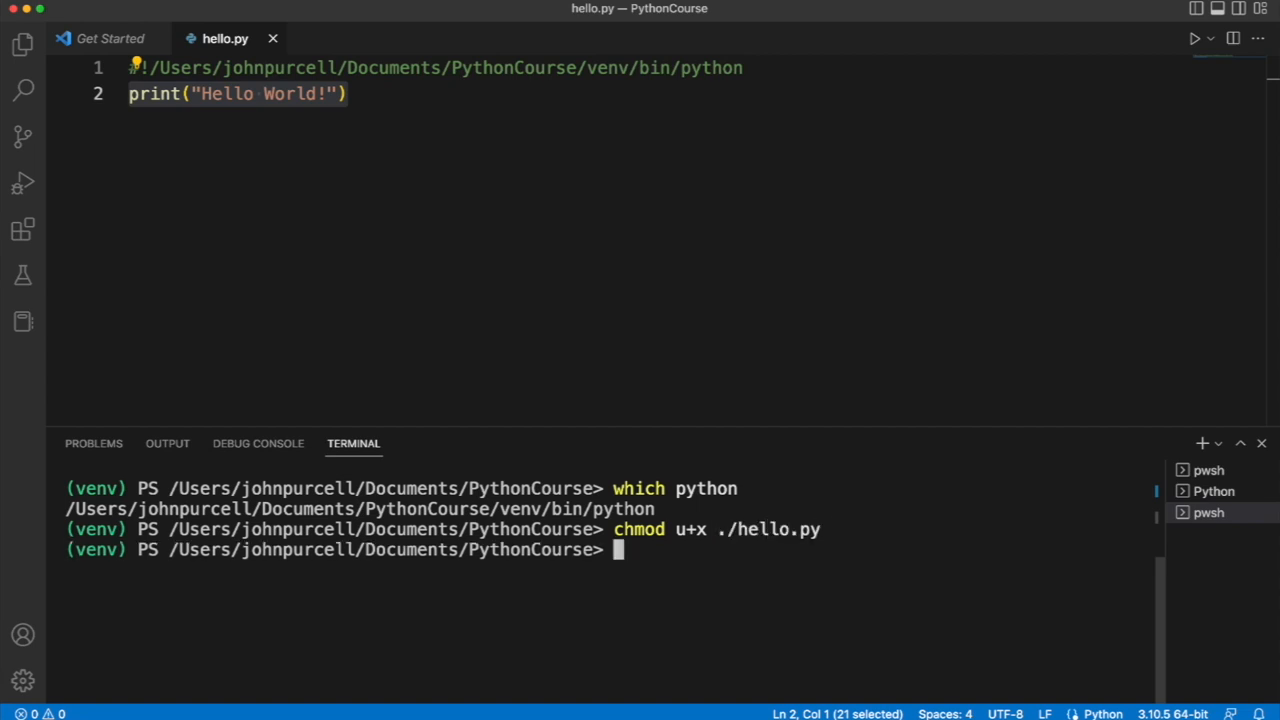
text(./he)
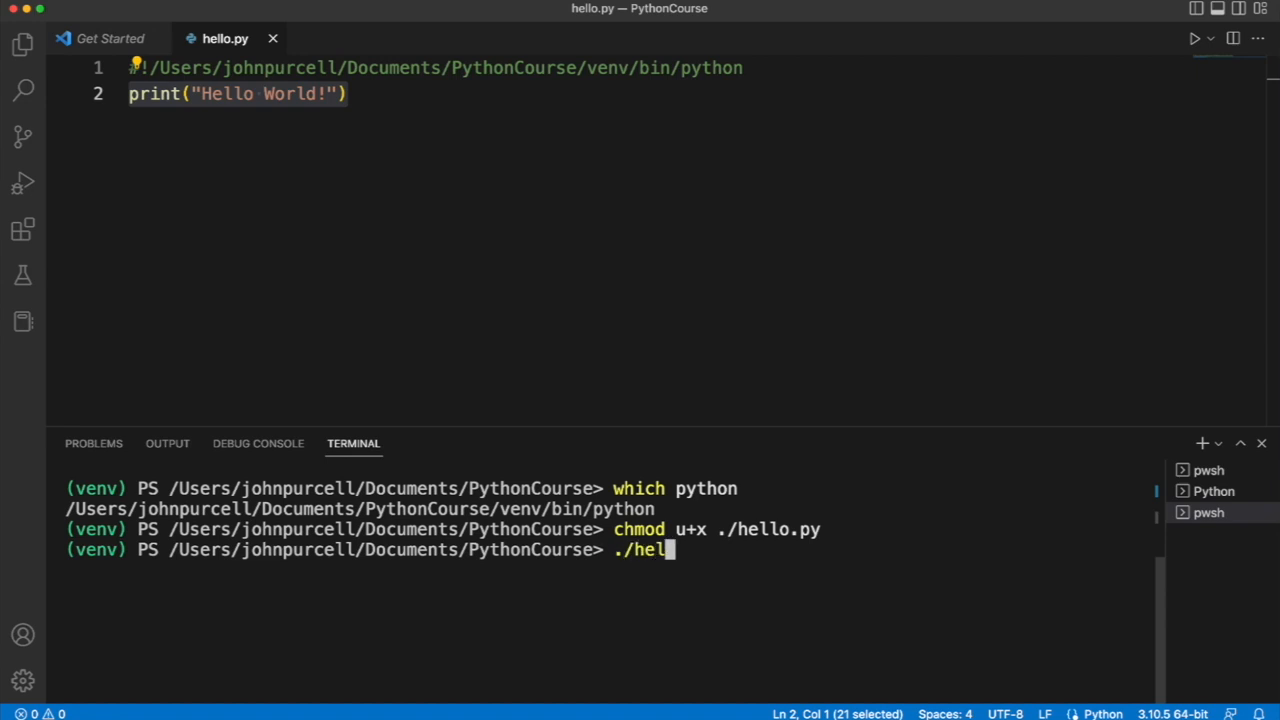
text(lo.py)
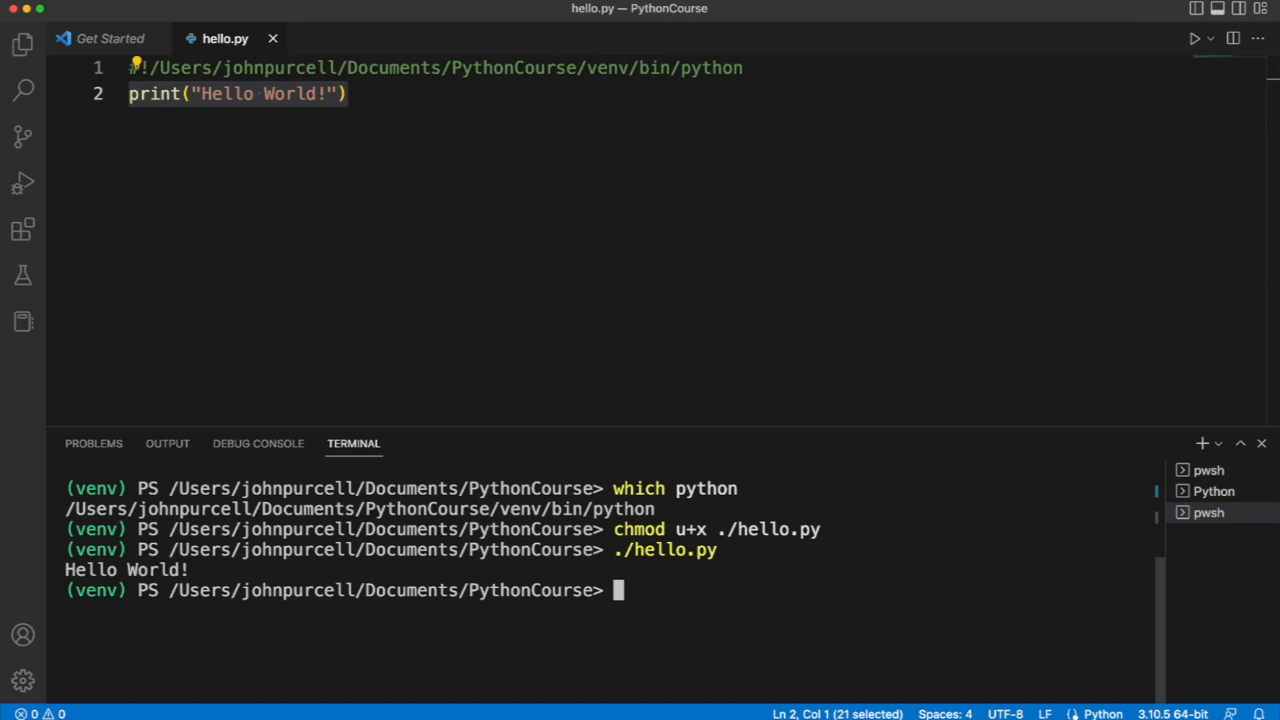
mouse_move(359, 241)
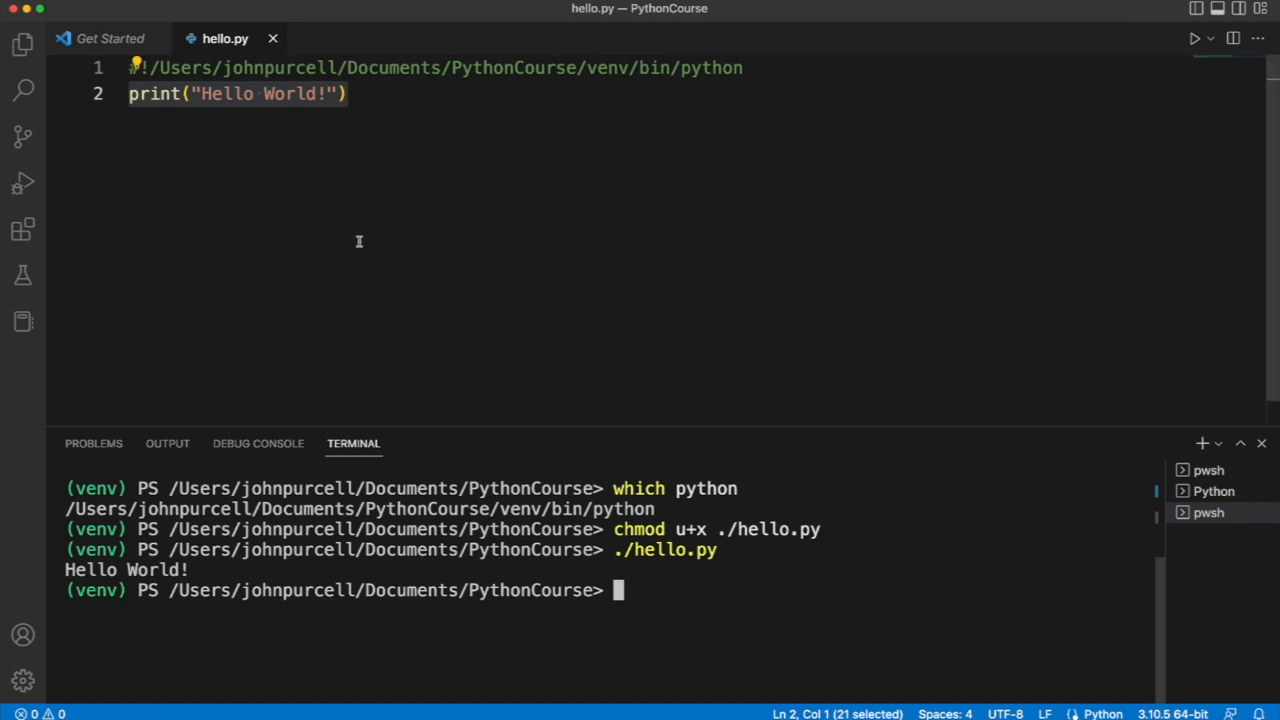
mouse_move(367, 256)
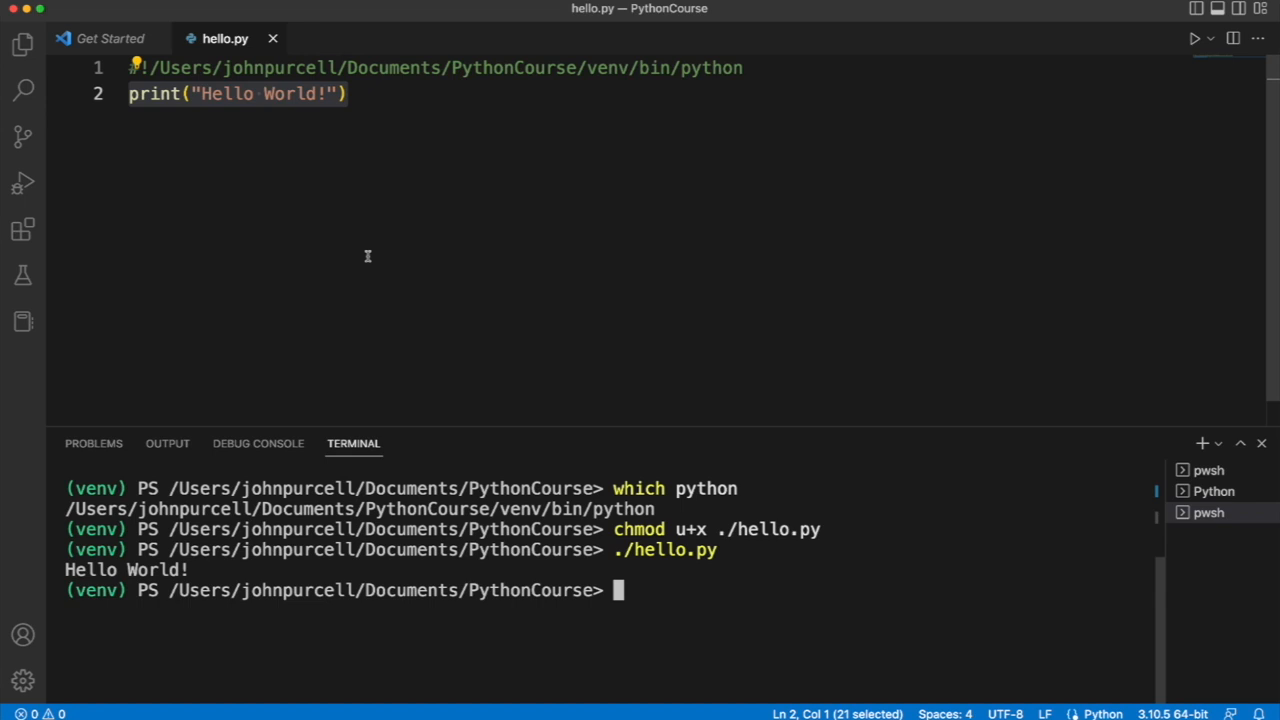
mouse_move(315, 248)
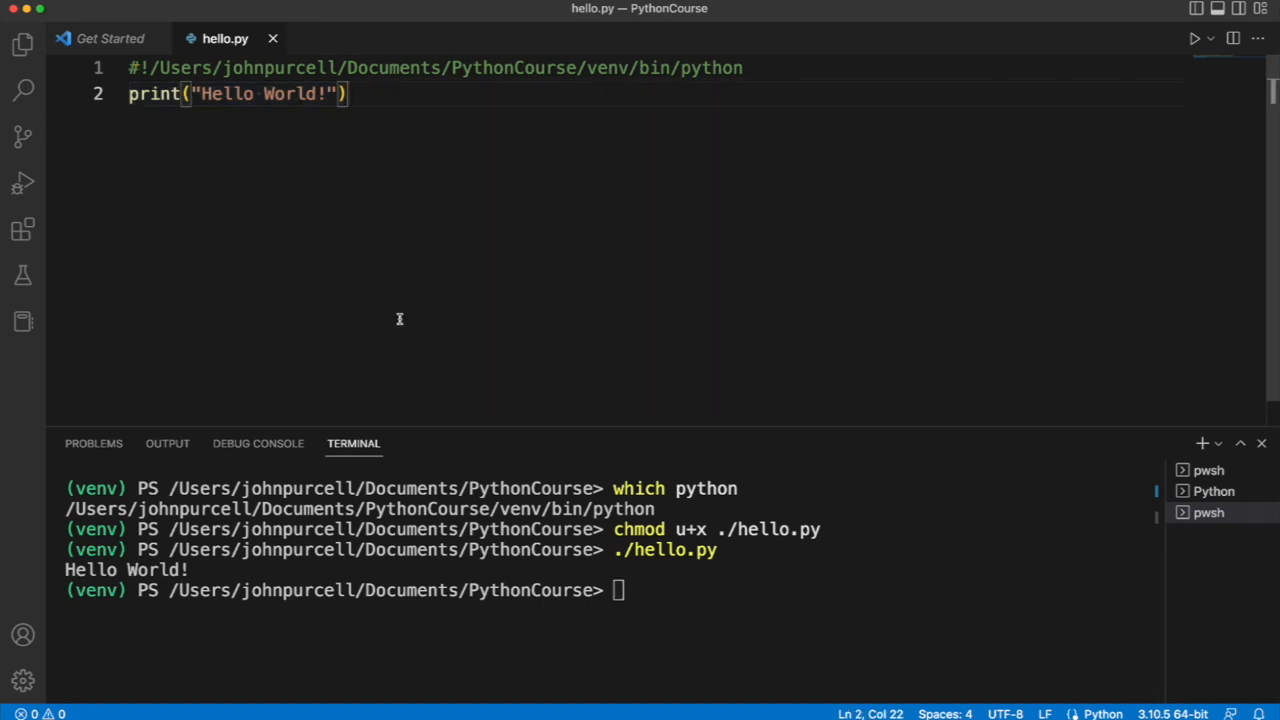
mouse_move(573, 78)
text(./hello.py)
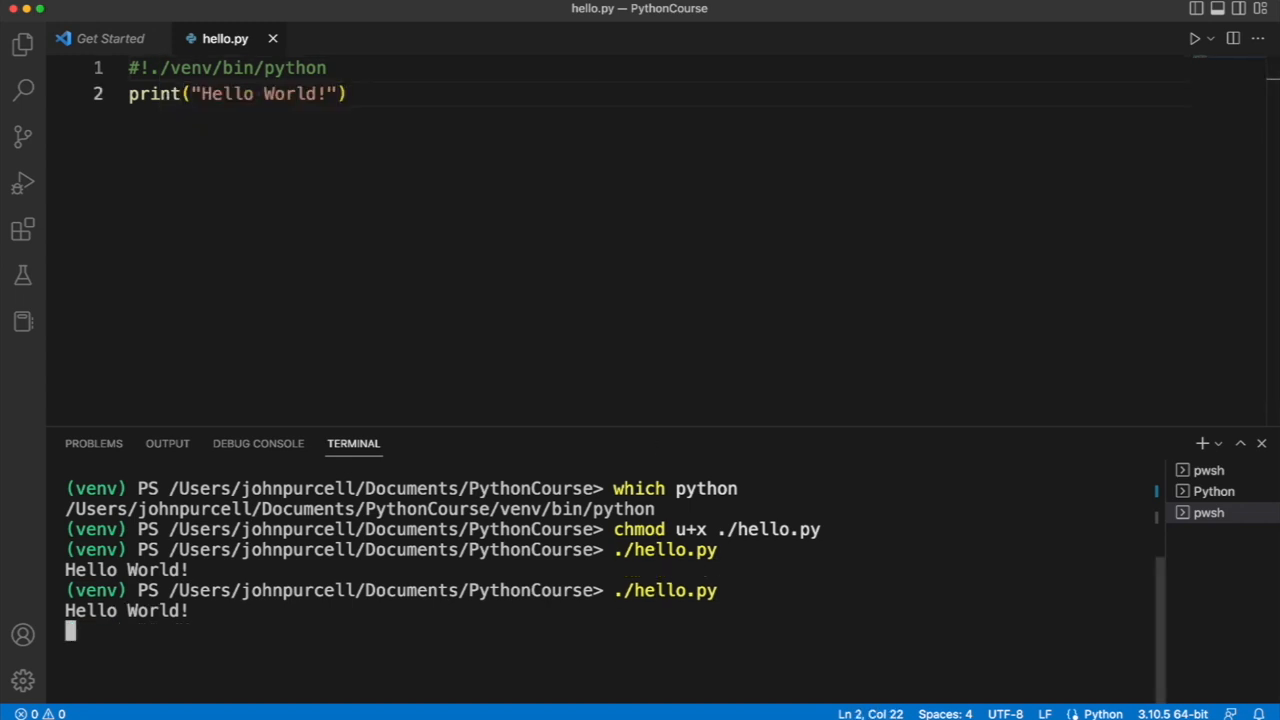
Rerun './hello.py' using the relative '#!./venv/bin/python' shebang, printing Hello World!
key(Return)
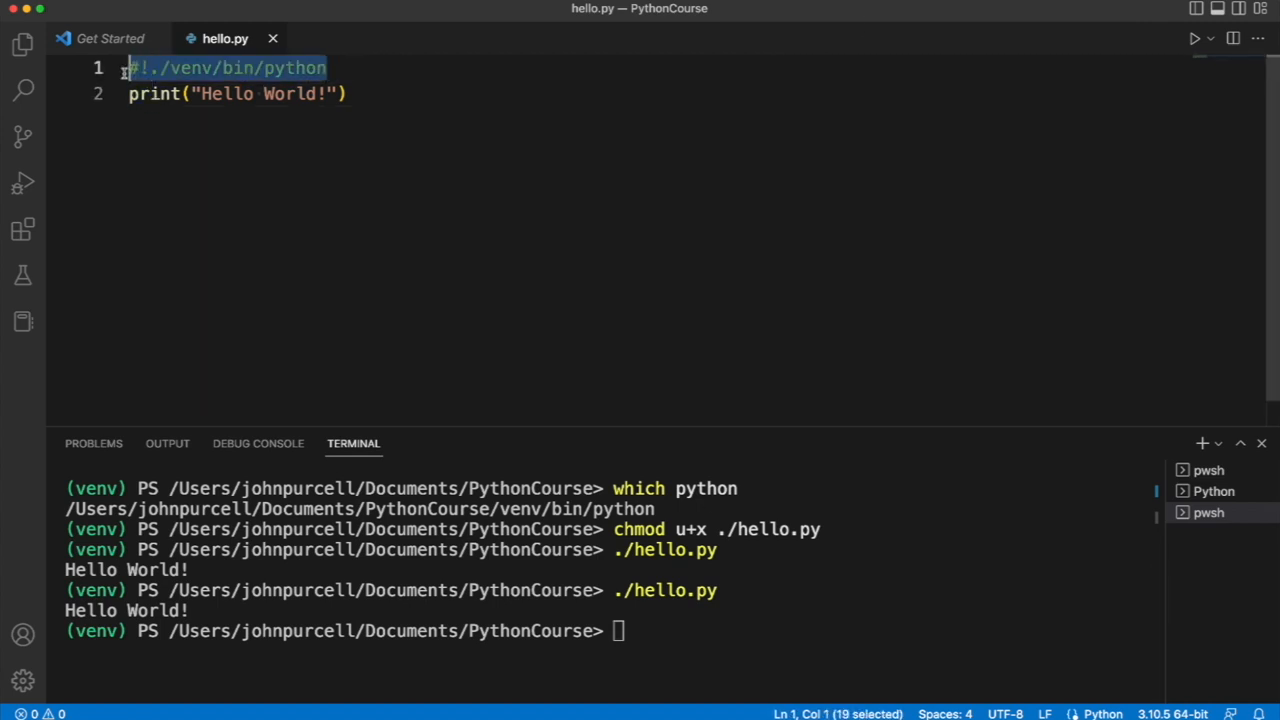
mouse_move(297, 301)
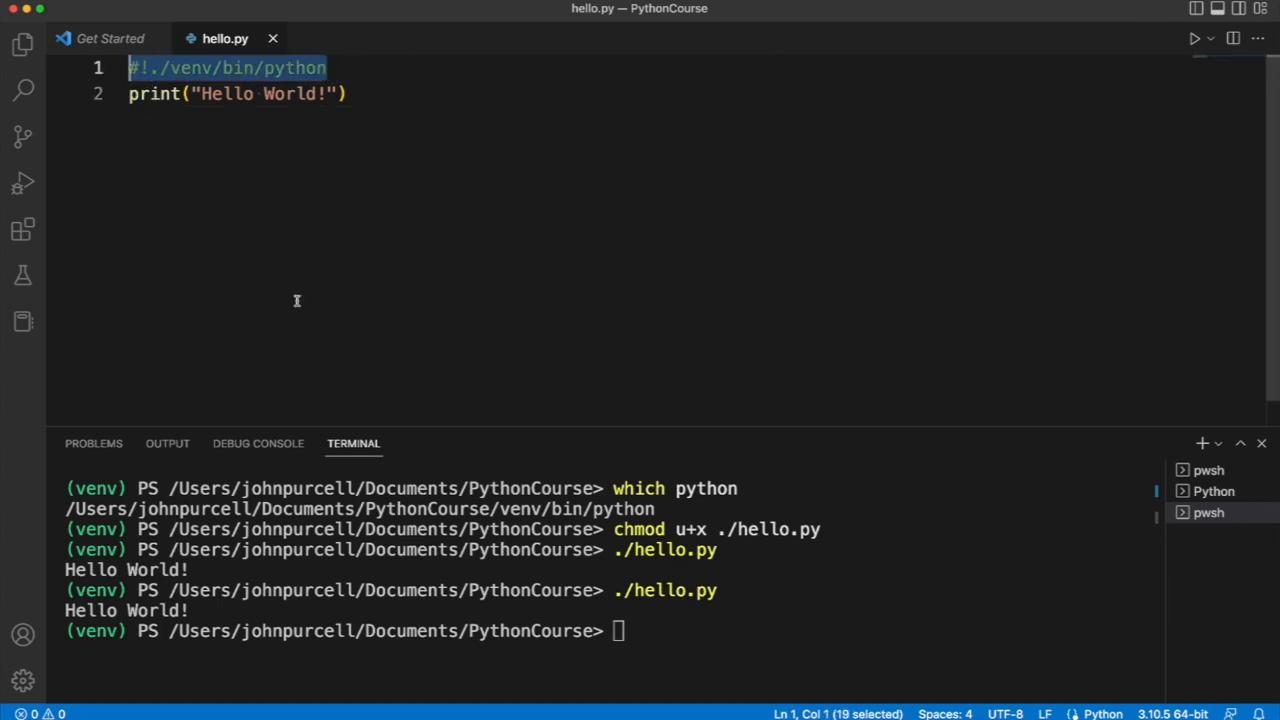